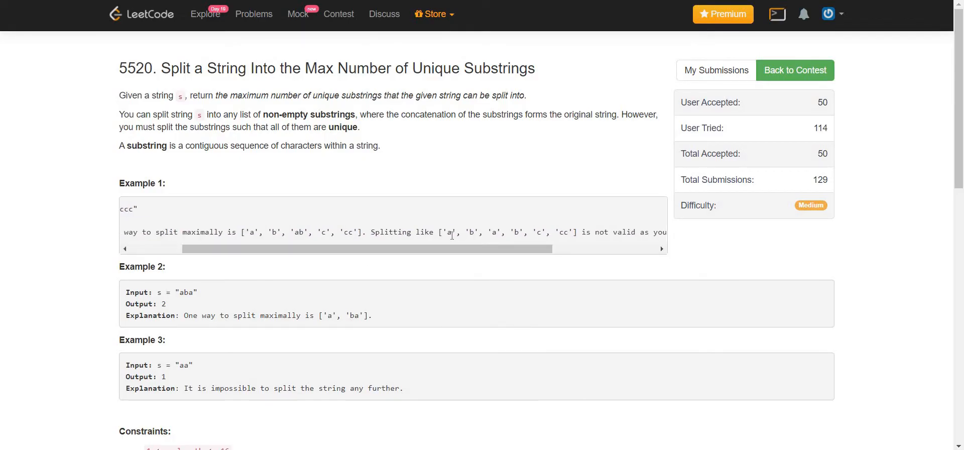
mouse_move(536, 244)
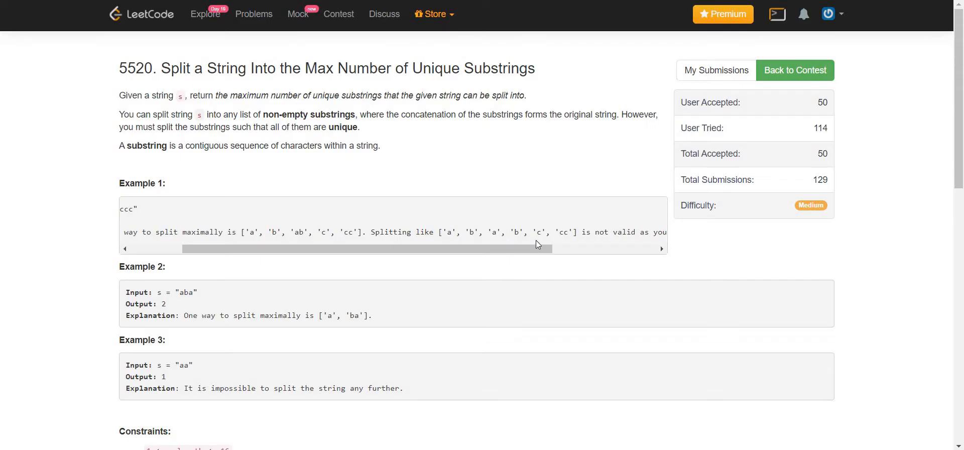
mouse_move(444, 235)
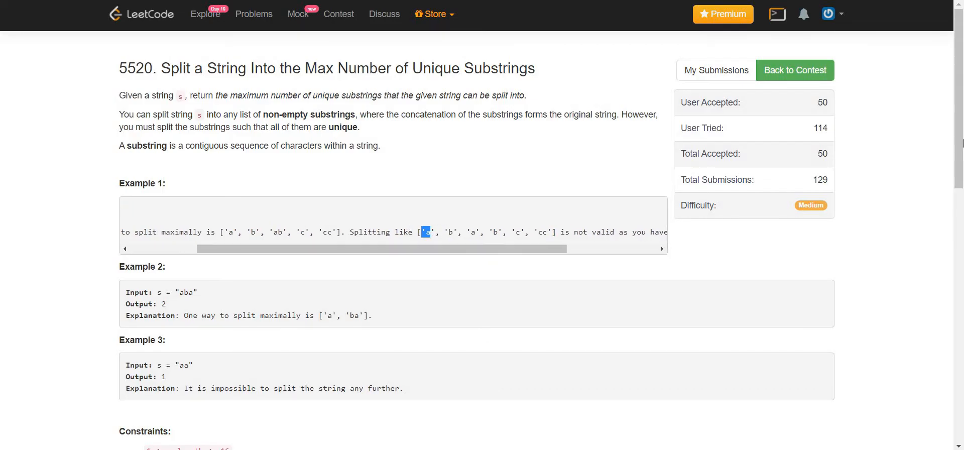
Scroll to the Constraints section and highlight the string-length constraint while reading it
scroll(down, 3)
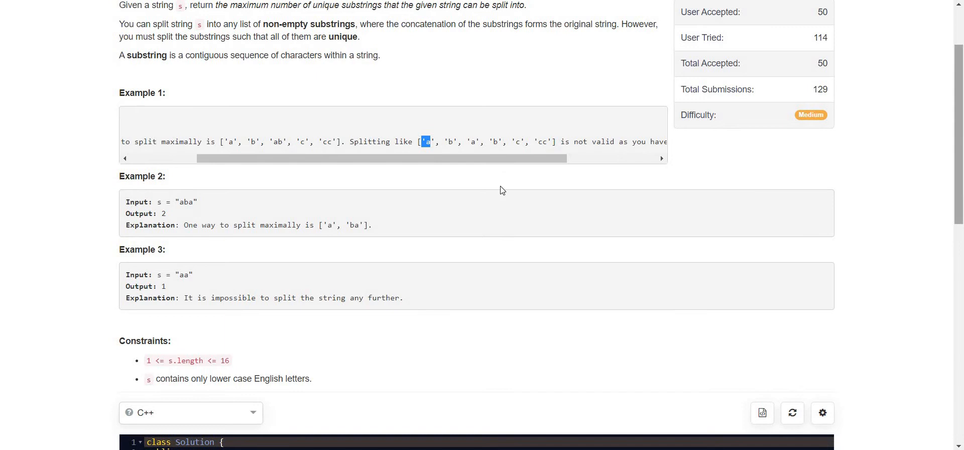
mouse_move(162, 310)
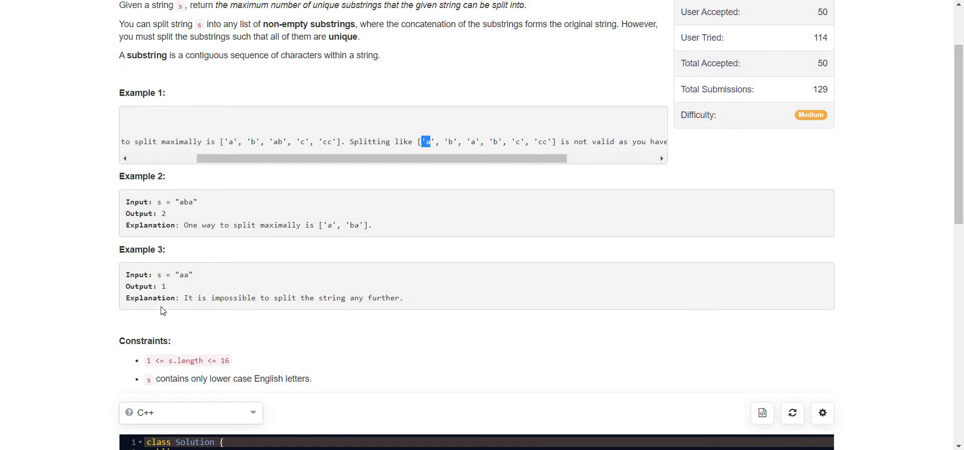
mouse_move(145, 366)
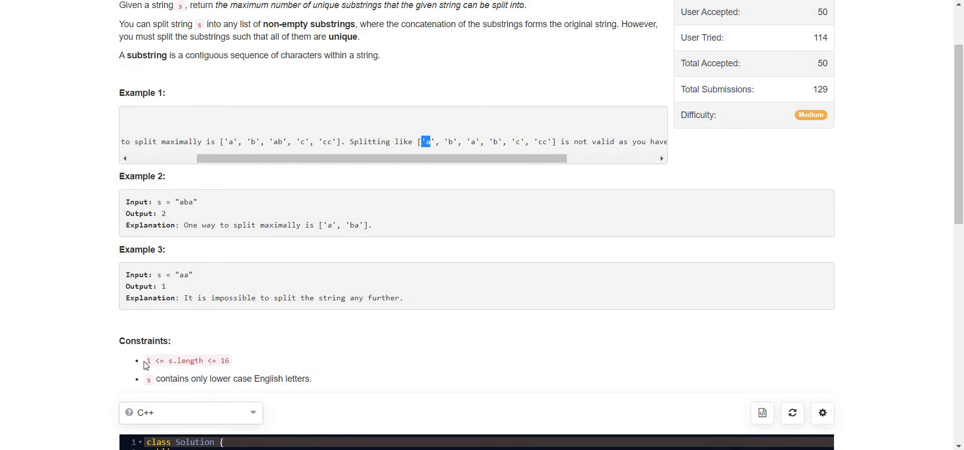
drag(145, 361, 216, 379)
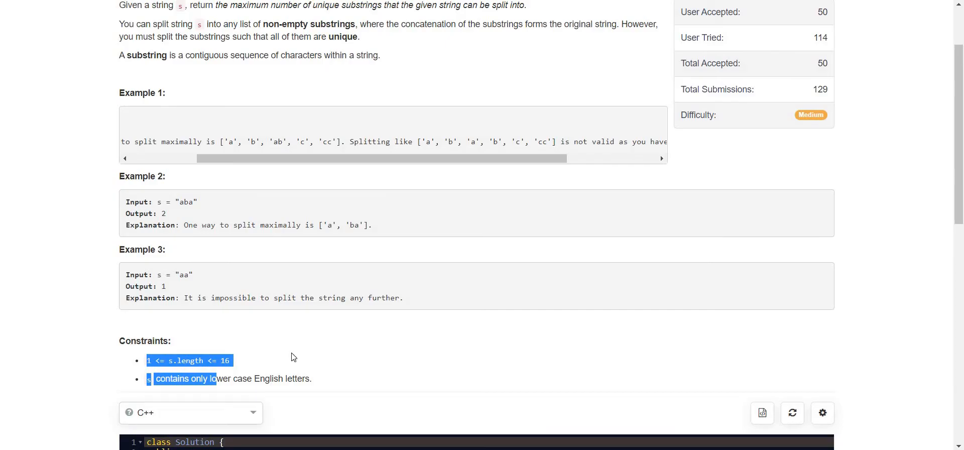
click(671, 283)
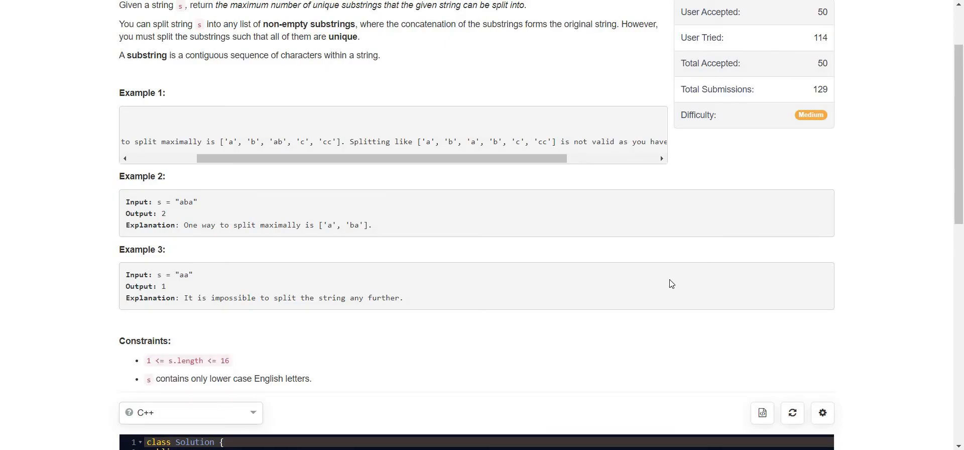
mouse_move(575, 333)
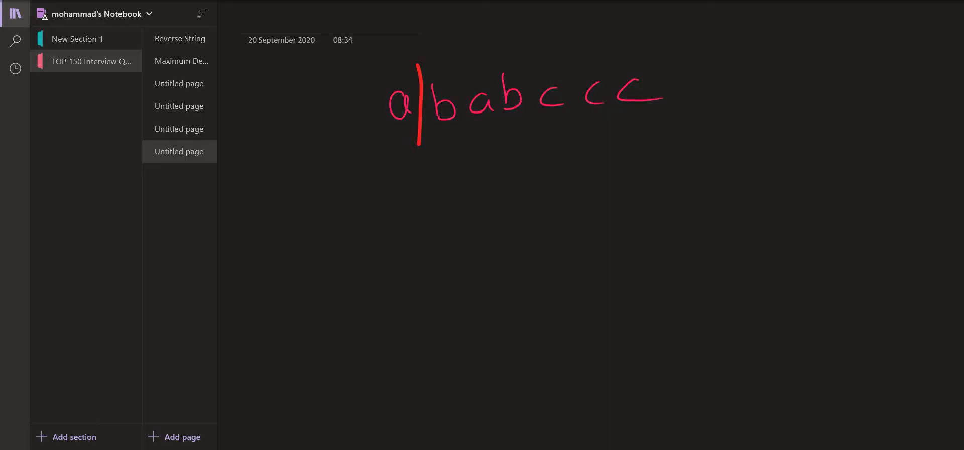
Split ababccc into a | b | ab | c | cc in red, then rewrite the string in green below
drag(461, 58, 461, 148)
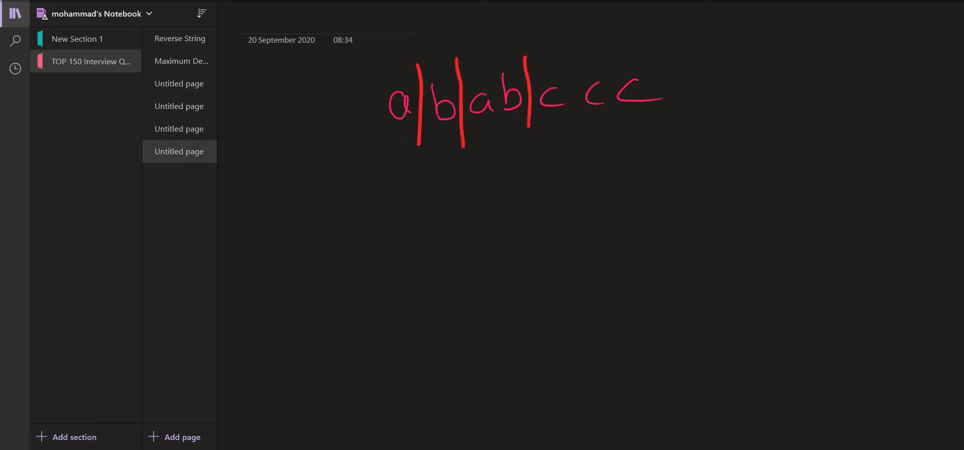
drag(568, 55, 569, 144)
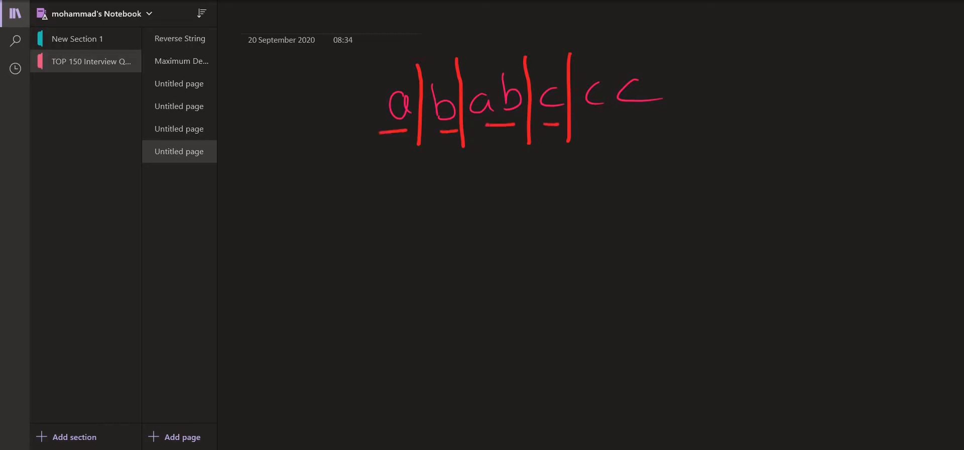
drag(591, 119, 660, 120)
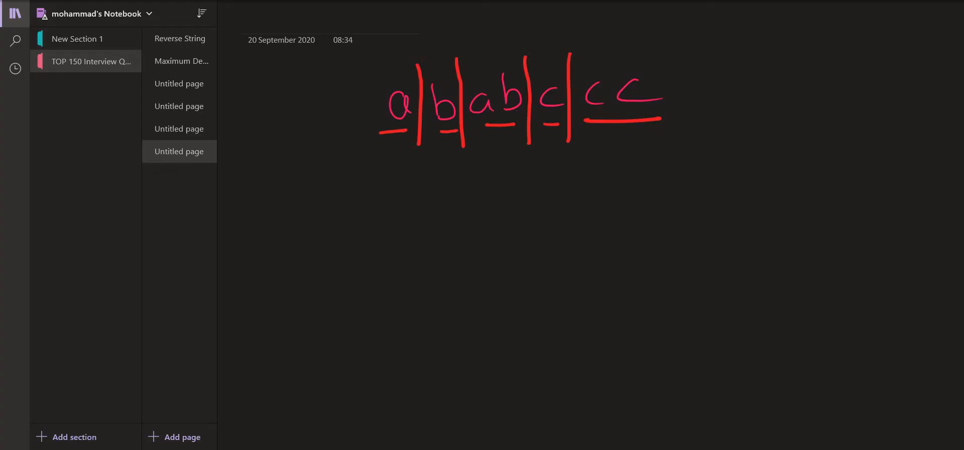
drag(666, 46, 655, 142)
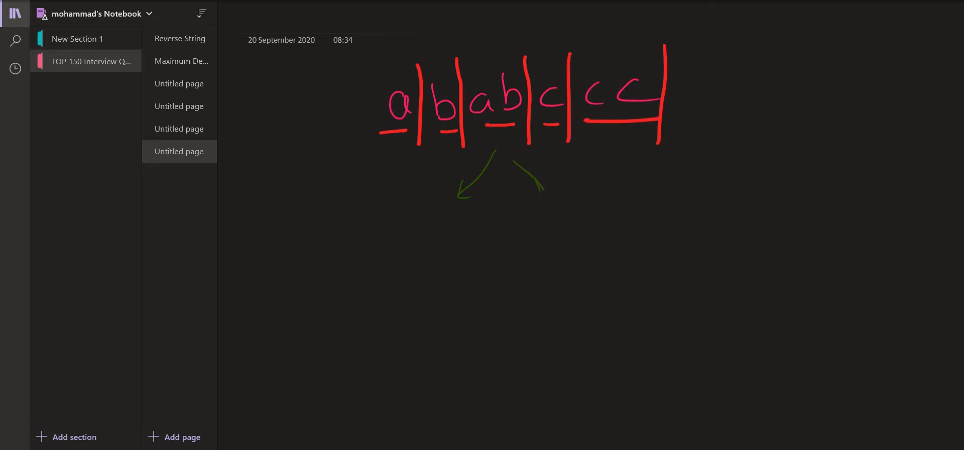
drag(400, 237, 421, 249)
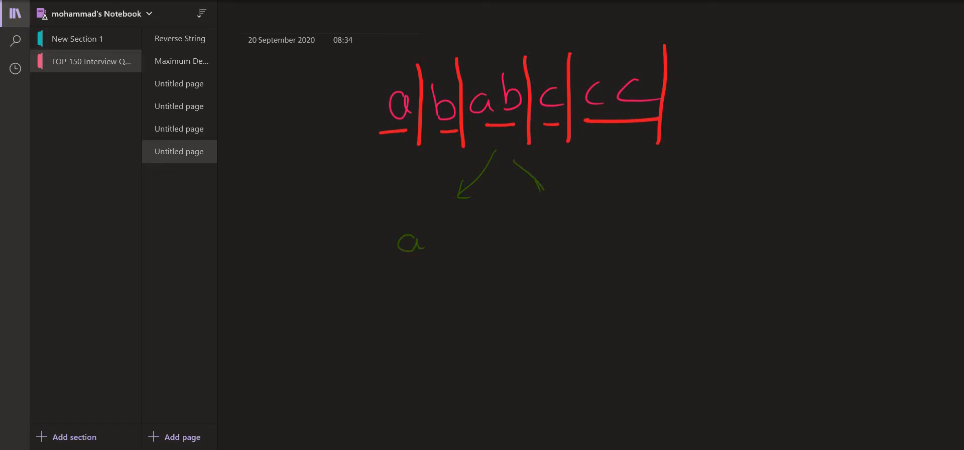
drag(457, 227, 587, 252)
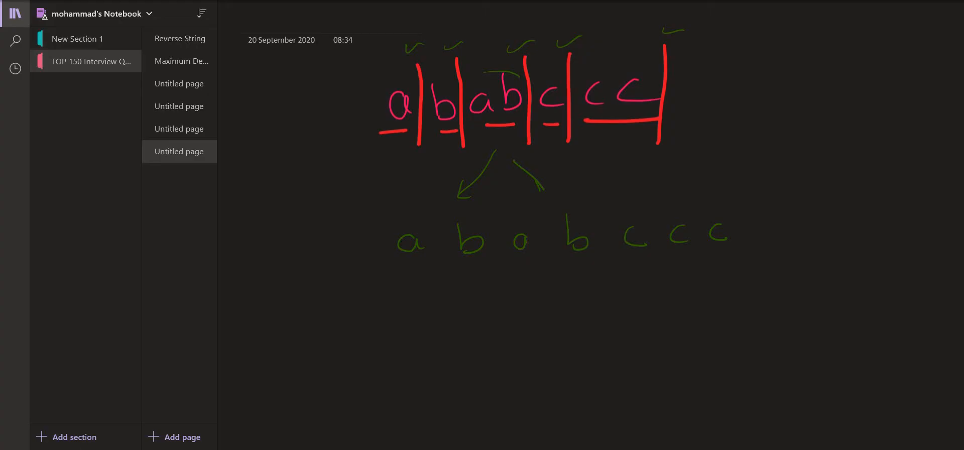
Cut off a and b from the green string, hatch them as used and list them on the right
drag(399, 267, 420, 265)
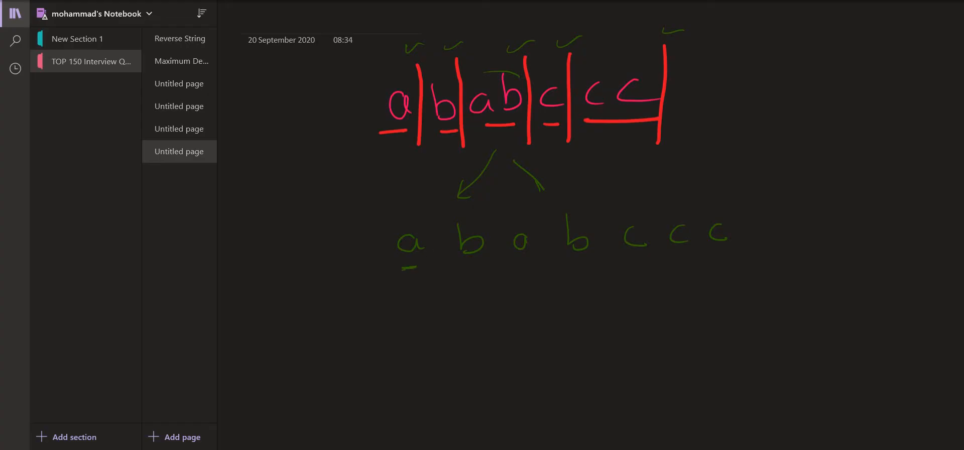
drag(441, 194, 447, 301)
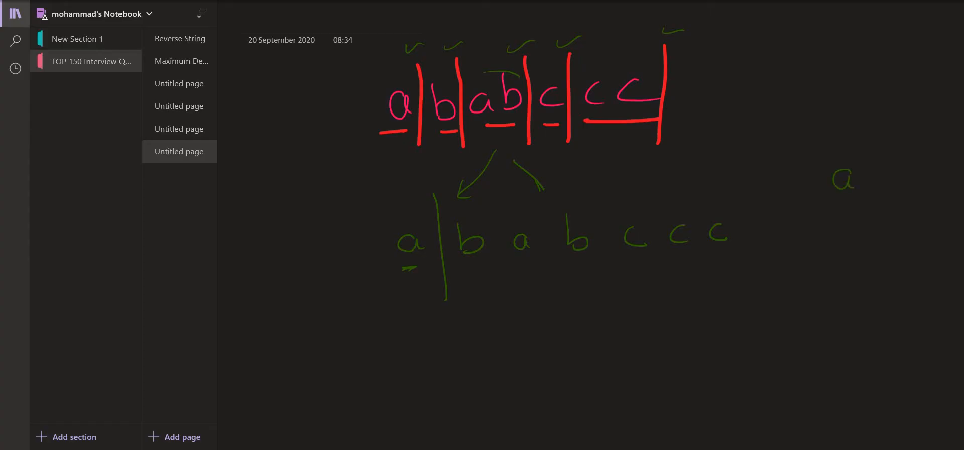
drag(492, 197, 504, 261)
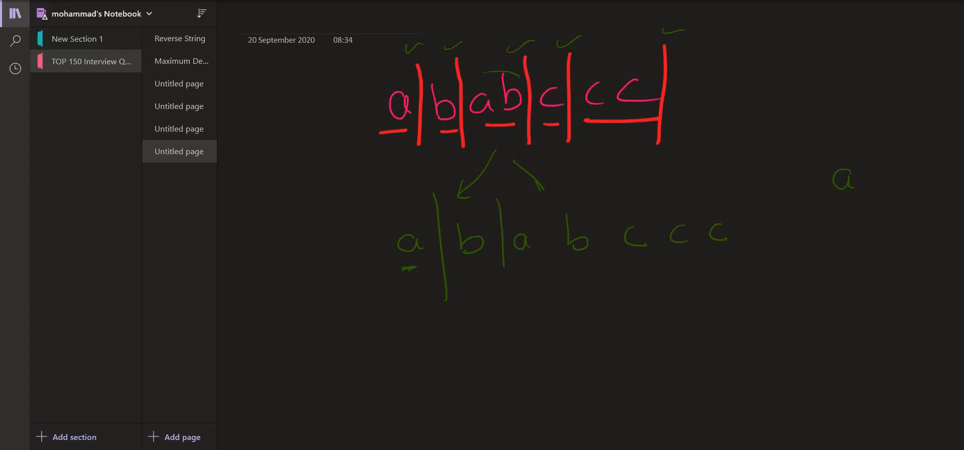
drag(397, 270, 449, 197)
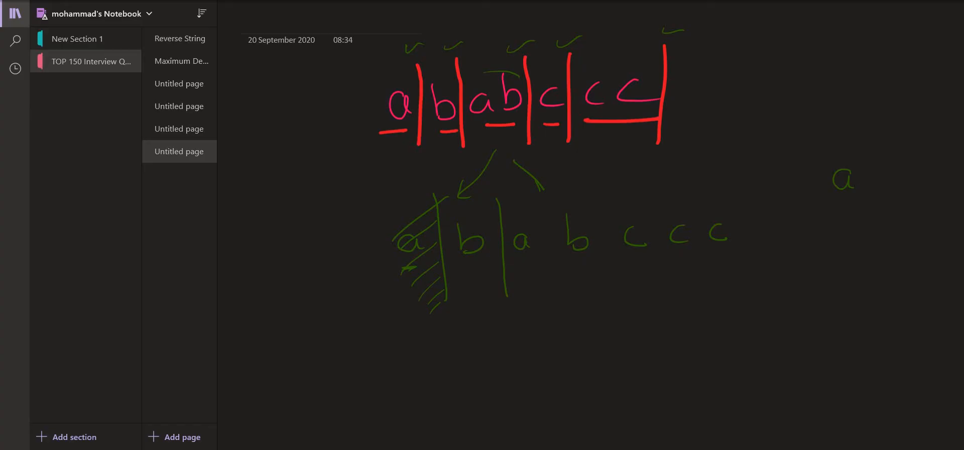
drag(460, 272, 475, 273)
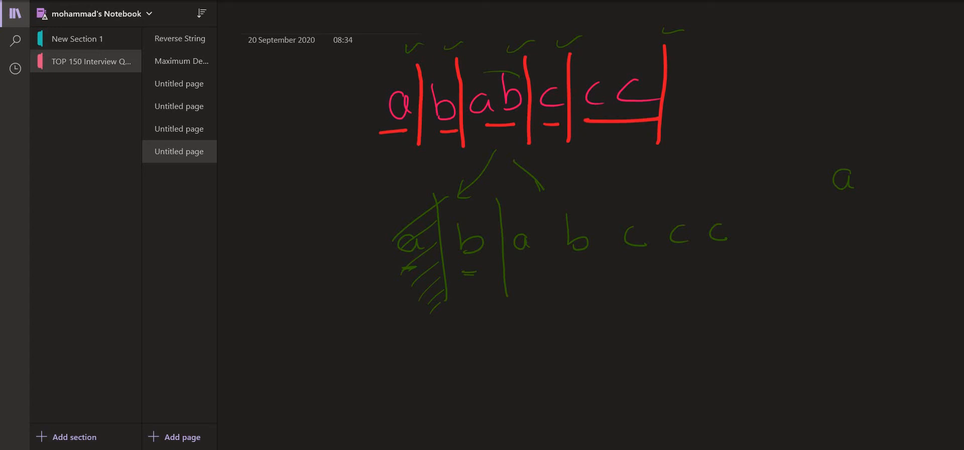
drag(837, 214, 848, 240)
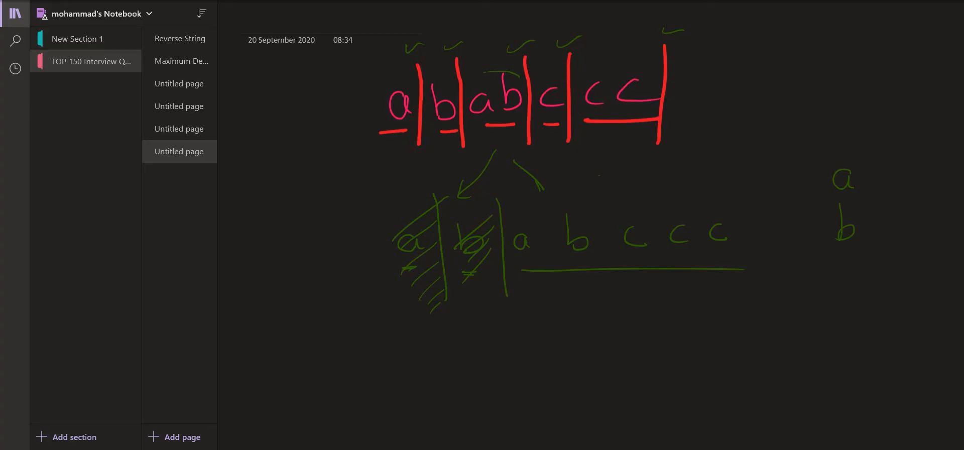
Circle ab, c and cc, add them to the list, tick all five pieces and bracket the list
drag(596, 174, 606, 313)
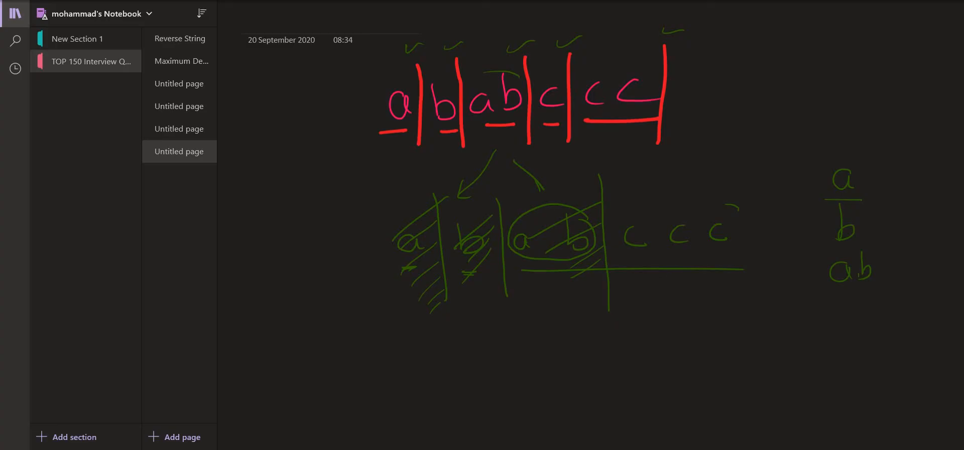
drag(654, 185, 653, 283)
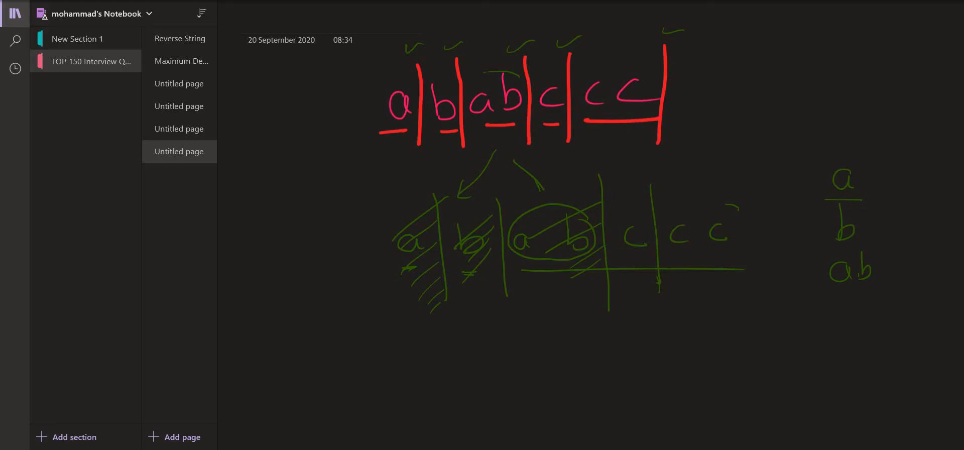
drag(861, 308, 852, 325)
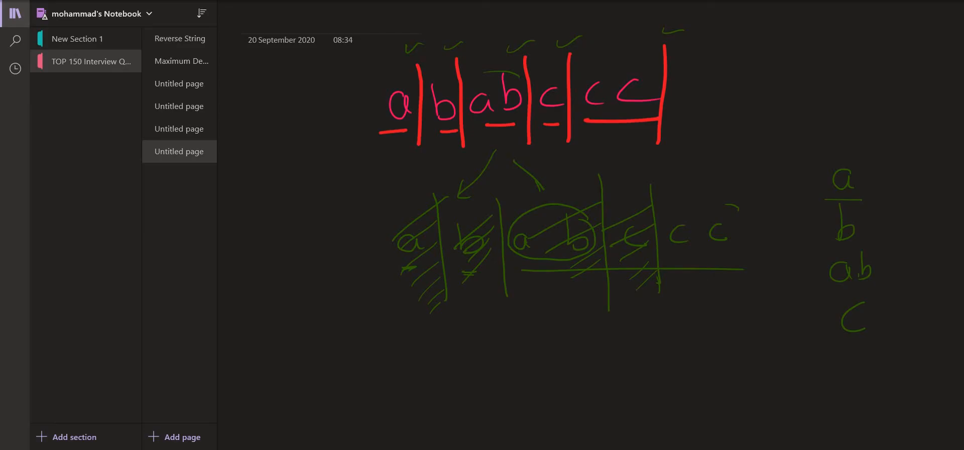
drag(666, 256, 693, 254)
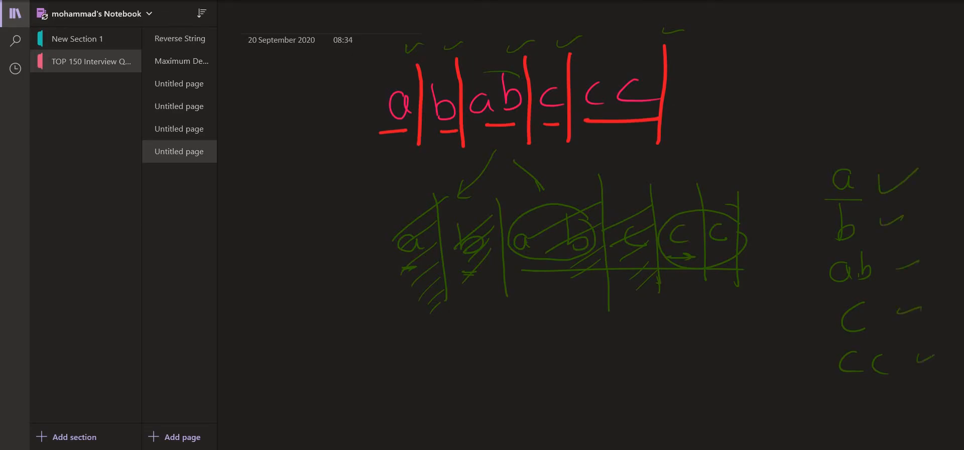
drag(800, 172, 805, 356)
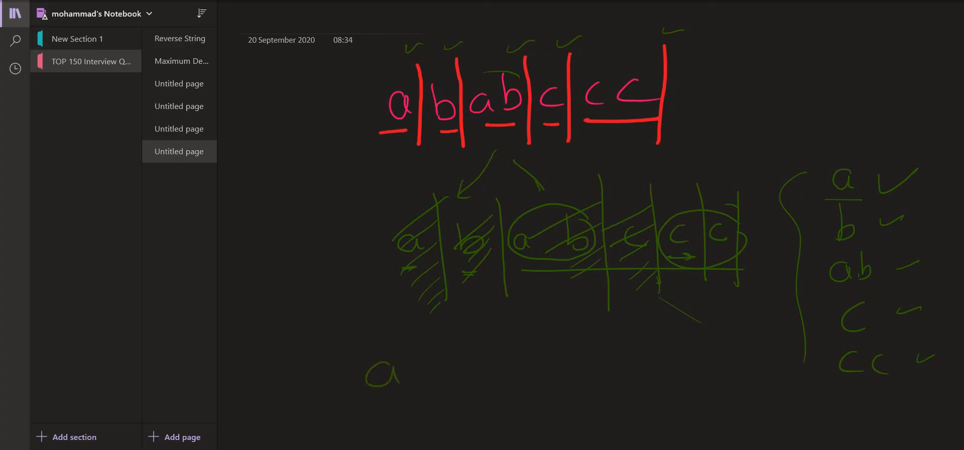
Rewrite ababccc along the bottom row and write 'ab' to the left of the diagram
drag(430, 369, 510, 375)
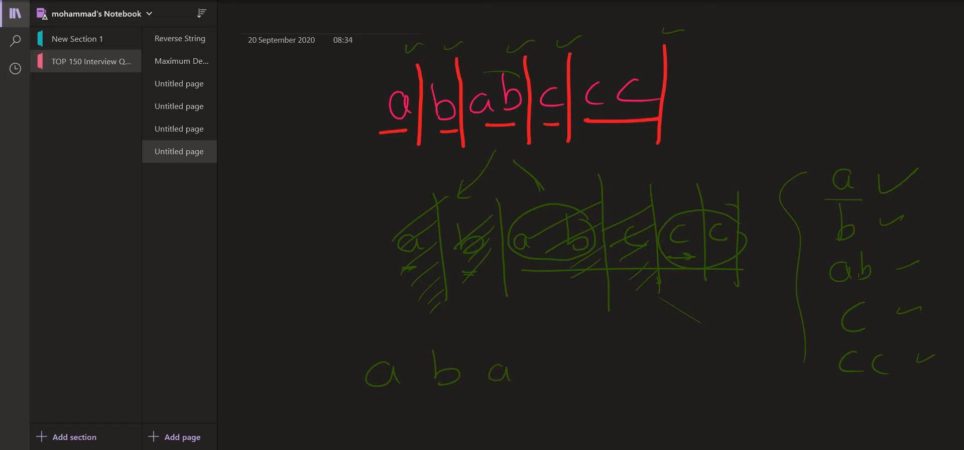
drag(544, 369, 729, 368)
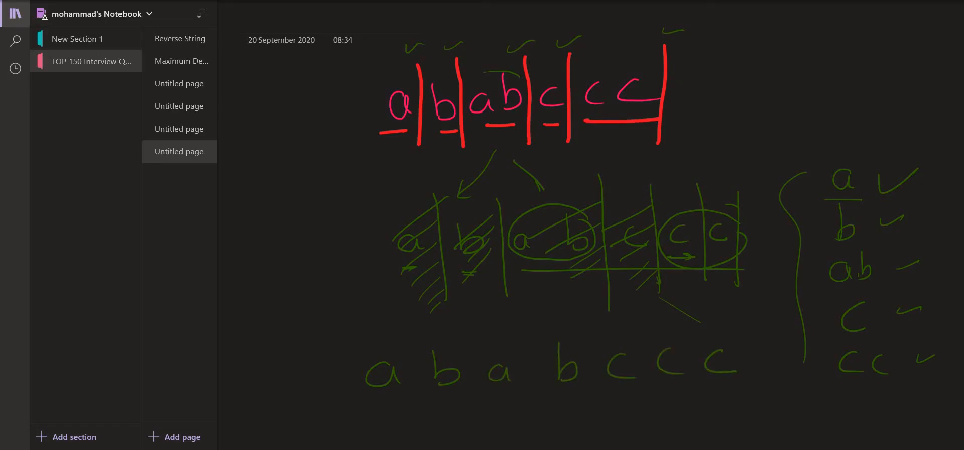
drag(416, 320, 417, 418)
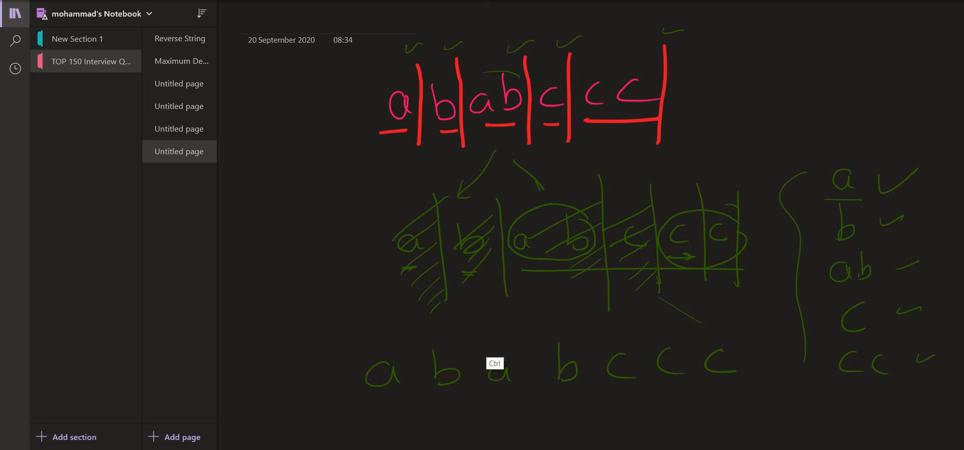
drag(469, 321, 471, 378)
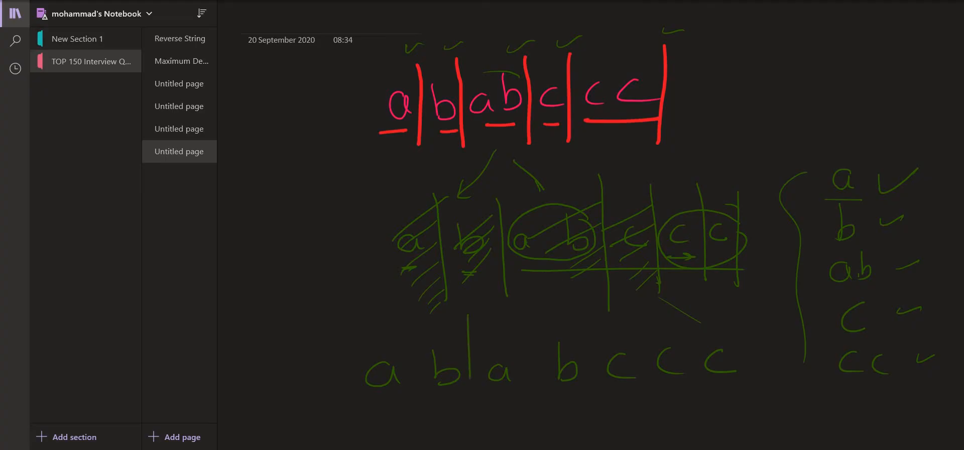
drag(470, 310, 470, 420)
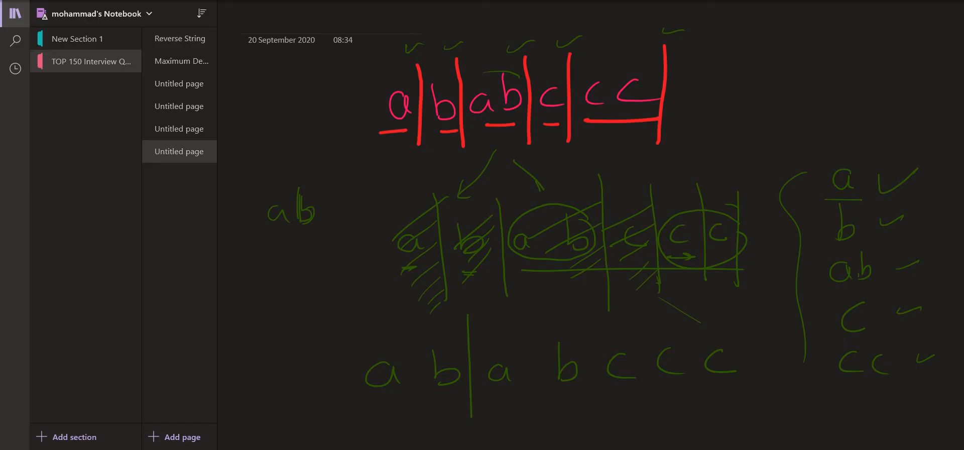
Divide the bottom row between c and cc, write 'abc' below 'ab' and underline cc
drag(645, 323, 642, 418)
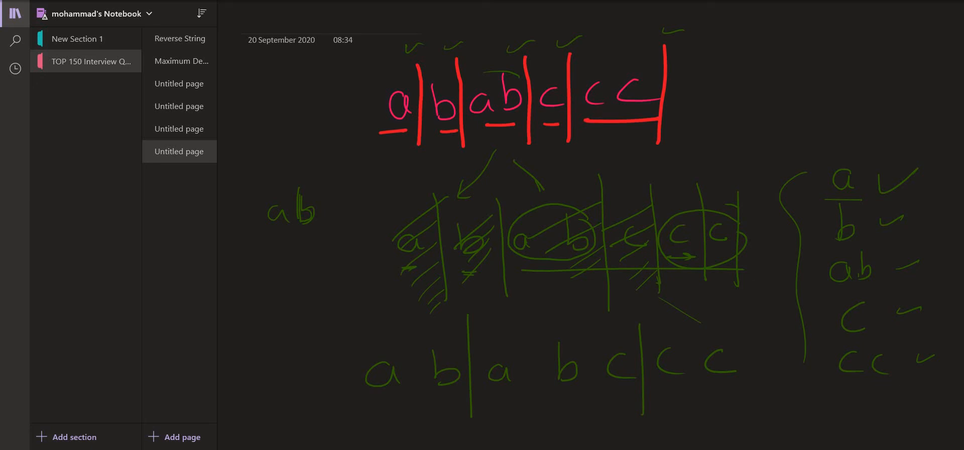
drag(277, 252, 338, 252)
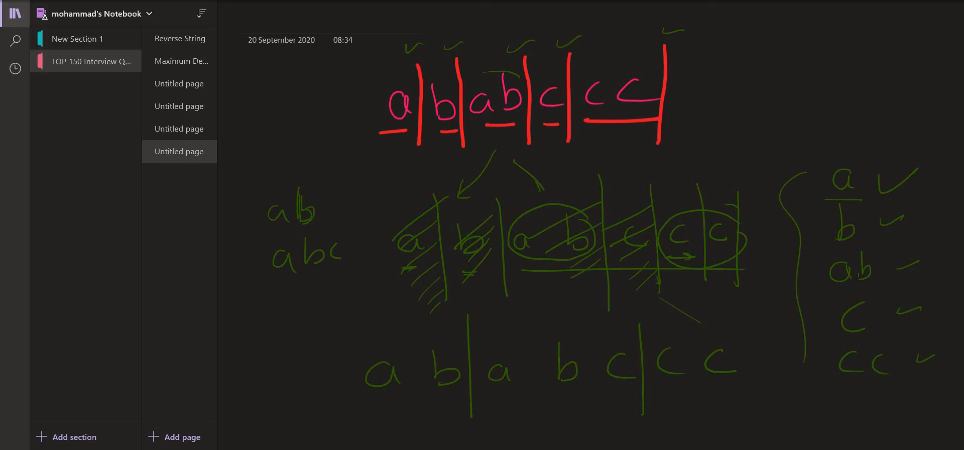
drag(667, 391, 753, 384)
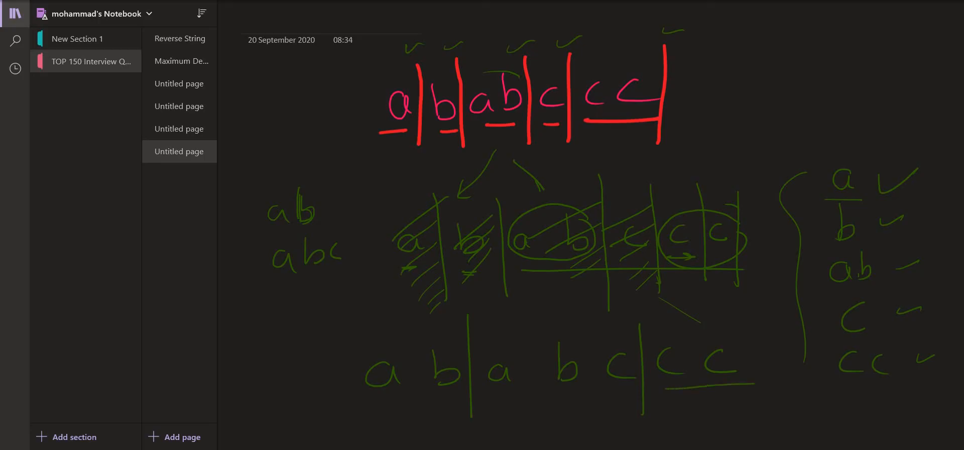
drag(684, 320, 695, 394)
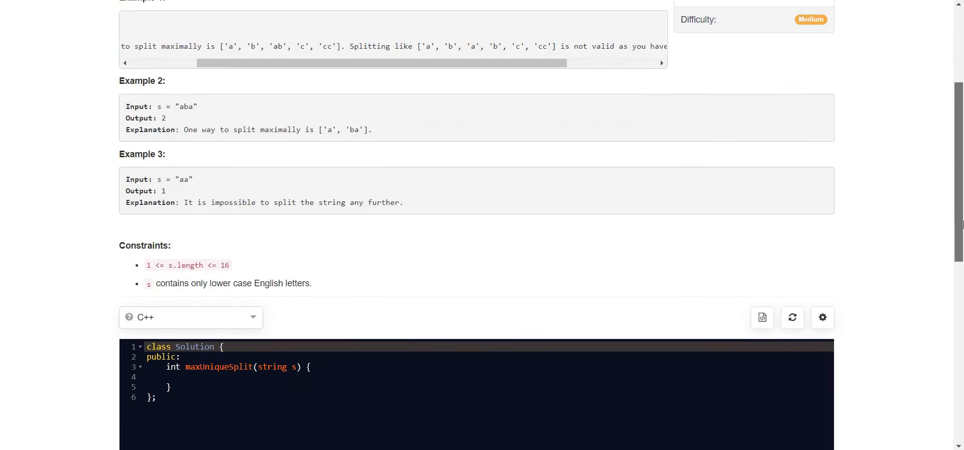
Add a line above maxUniqueSplit and start declaring 'int help()'
scroll(down, 3)
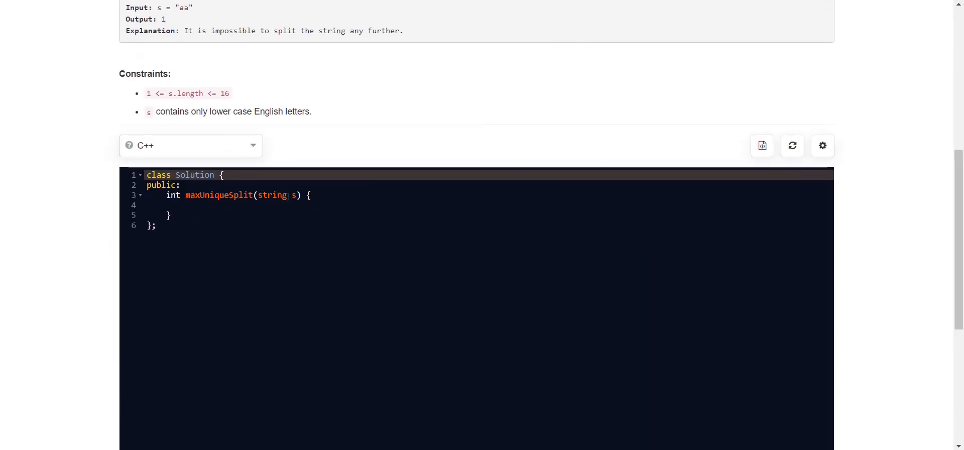
drag(313, 195, 170, 215)
text(in)
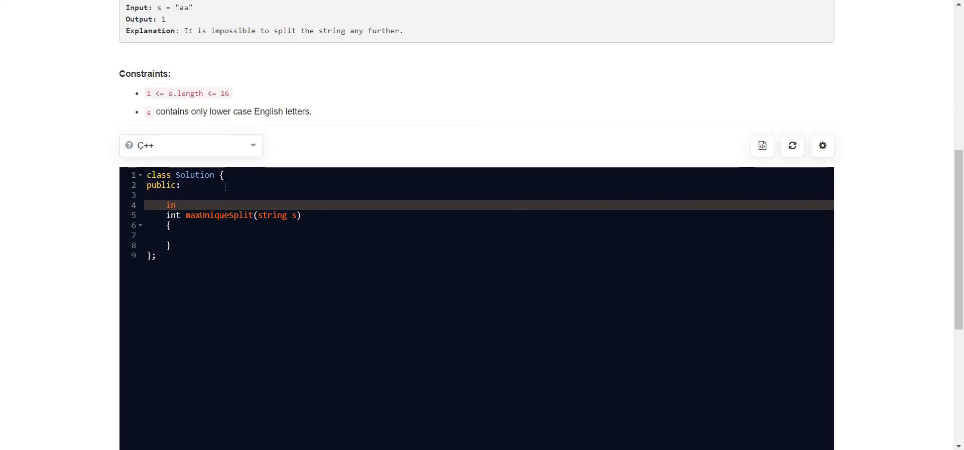
text(t)
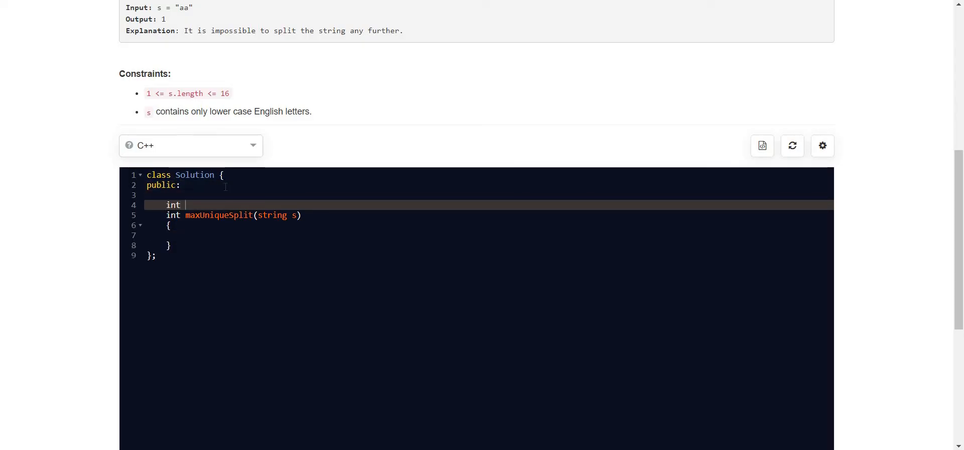
text(help())
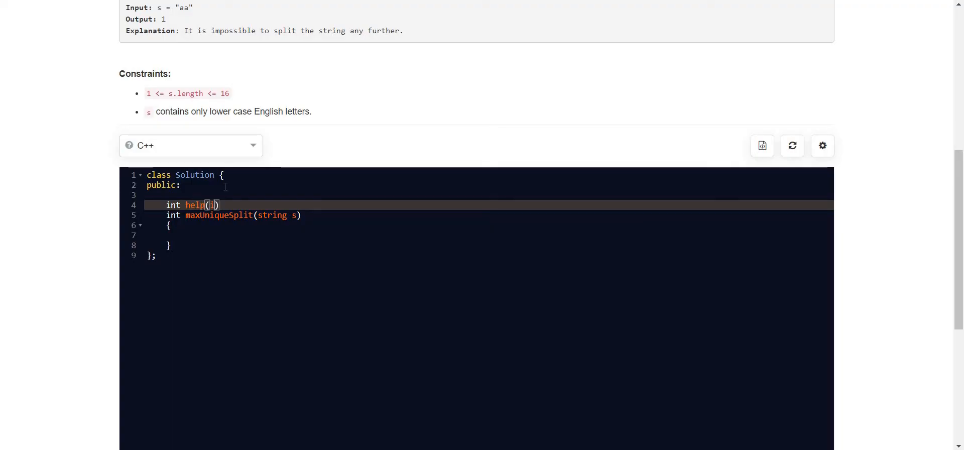
Give help the parameters int i, string &s, unordered_set<string>&st, string temp and an empty body
text(int i,)
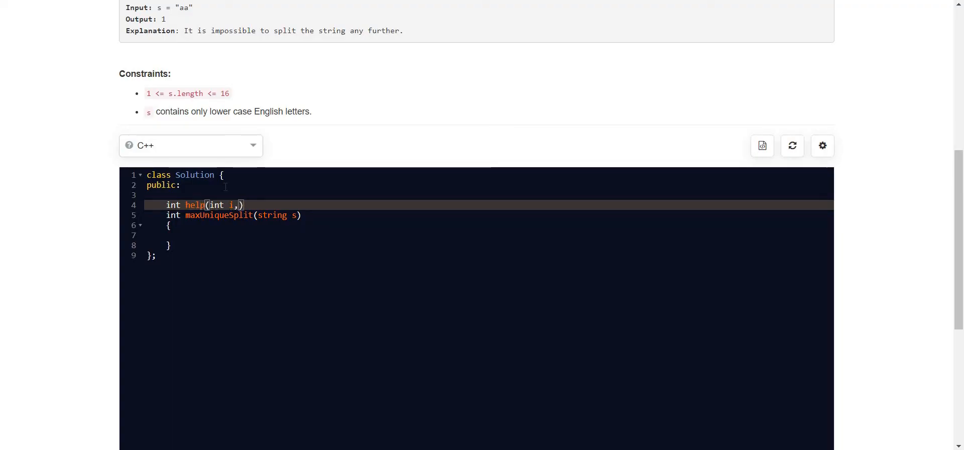
text(string)
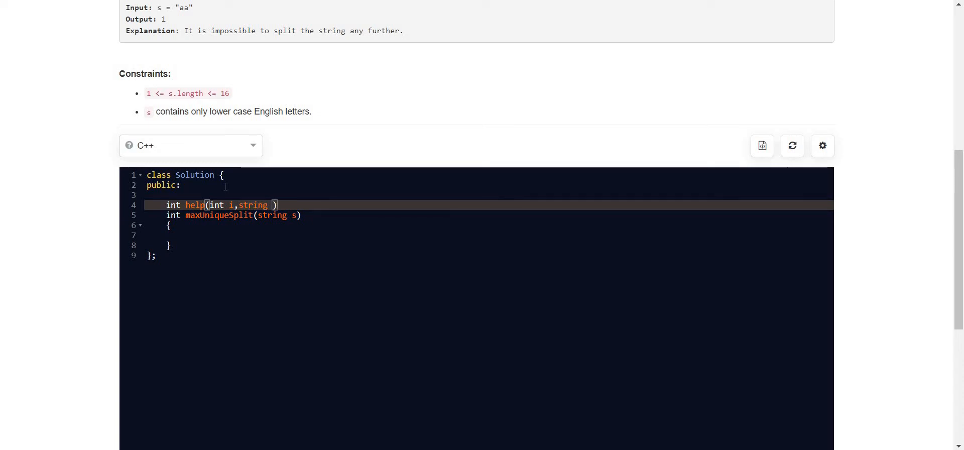
text(&s,)
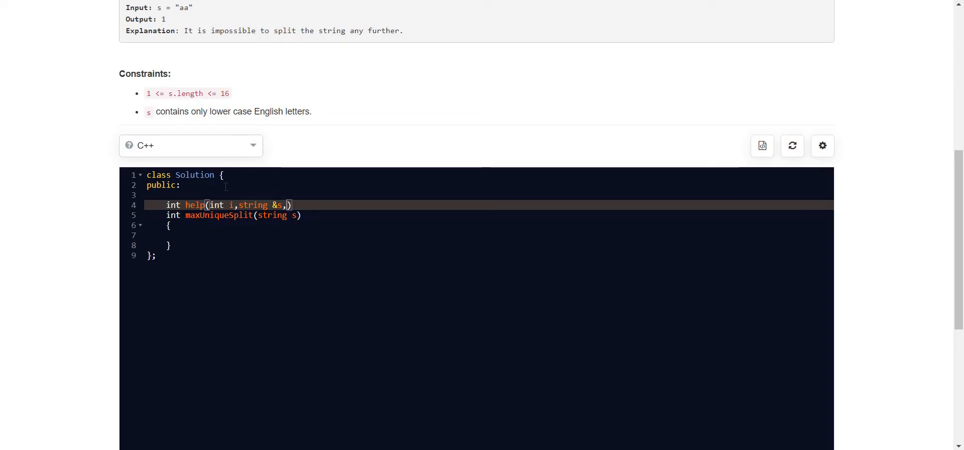
text(unorde)
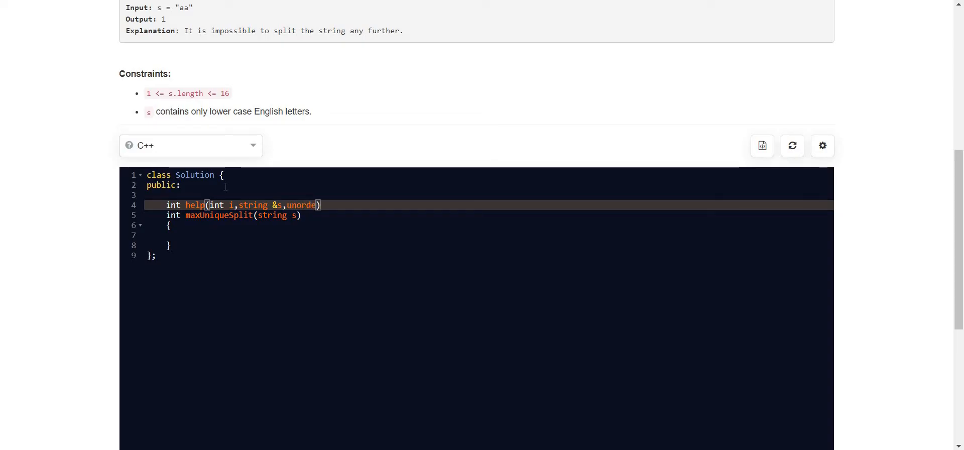
text(ed_set)
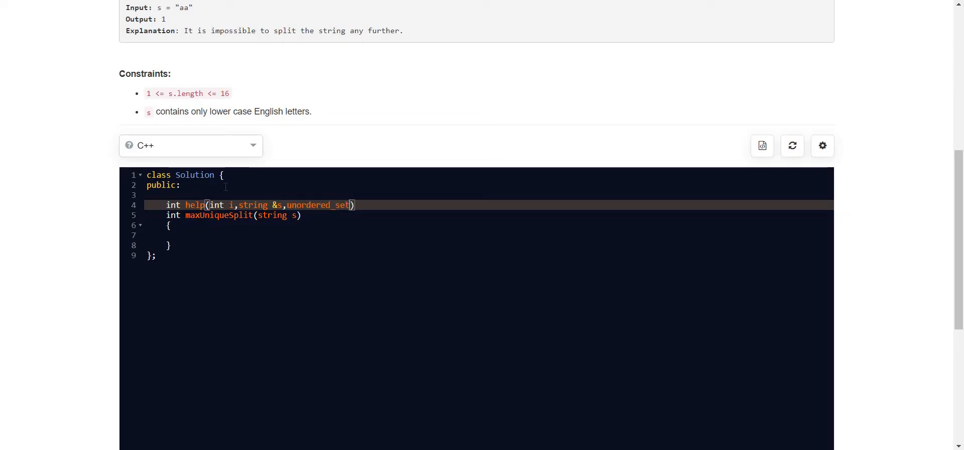
text(<s)
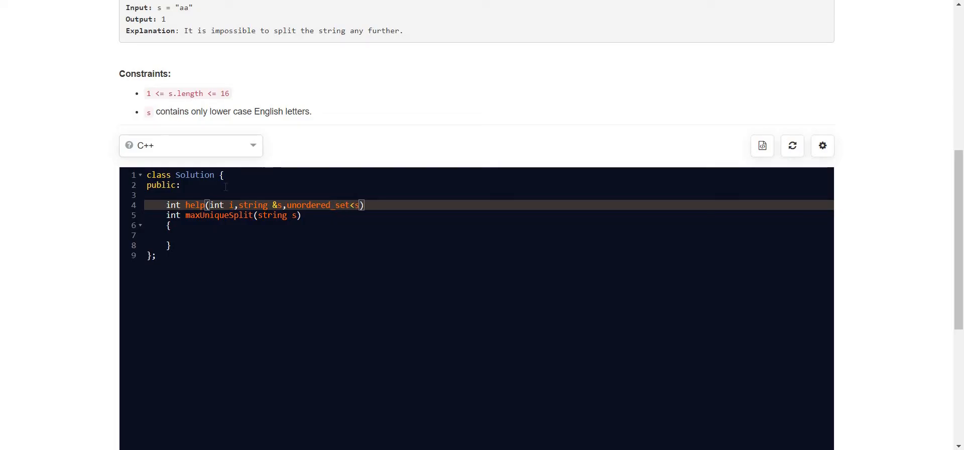
text(s)
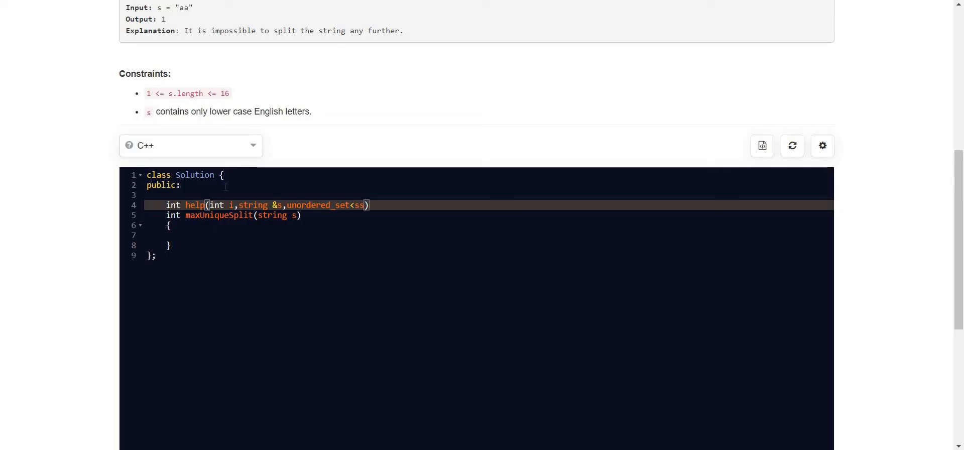
text(t)
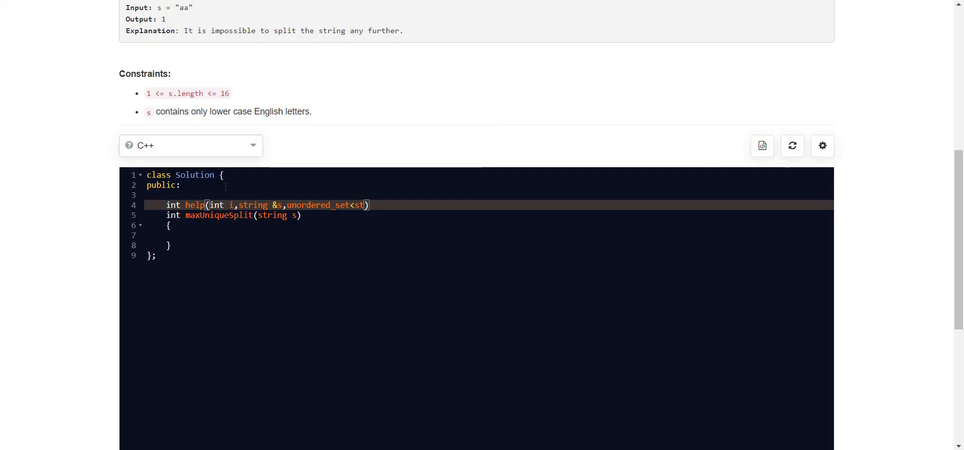
text(ing>&)
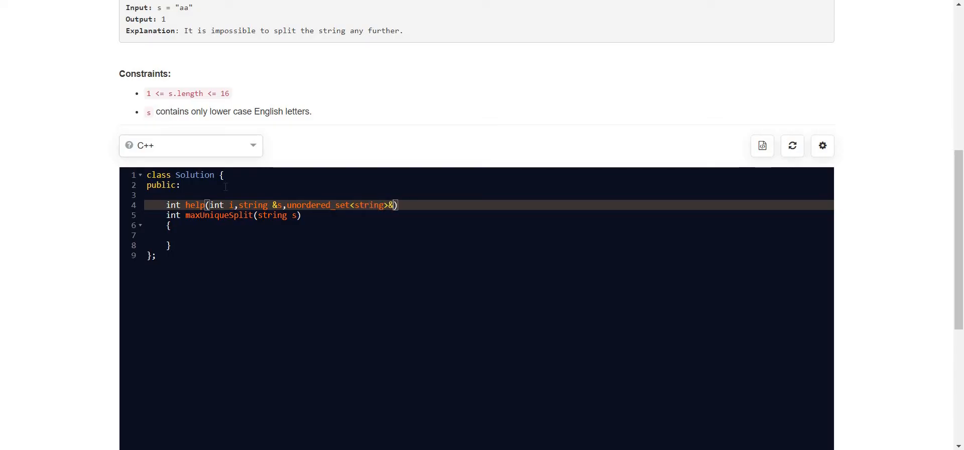
text(st,)
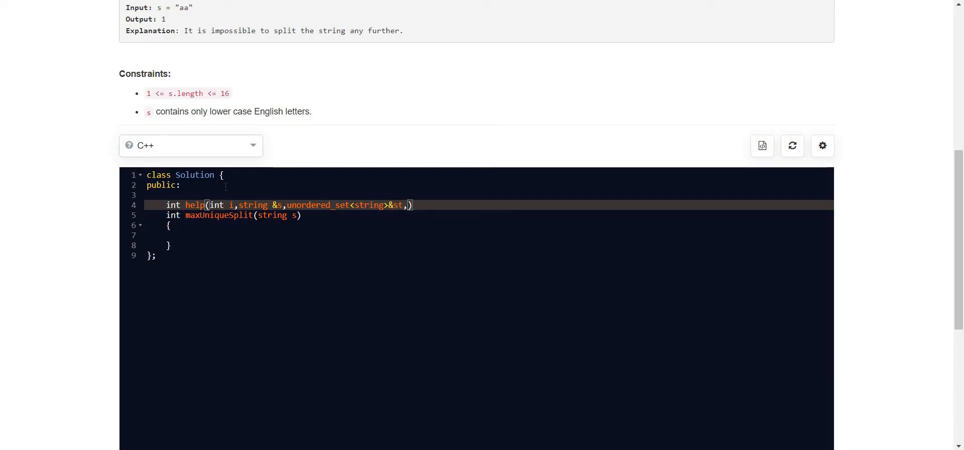
text(string temp)
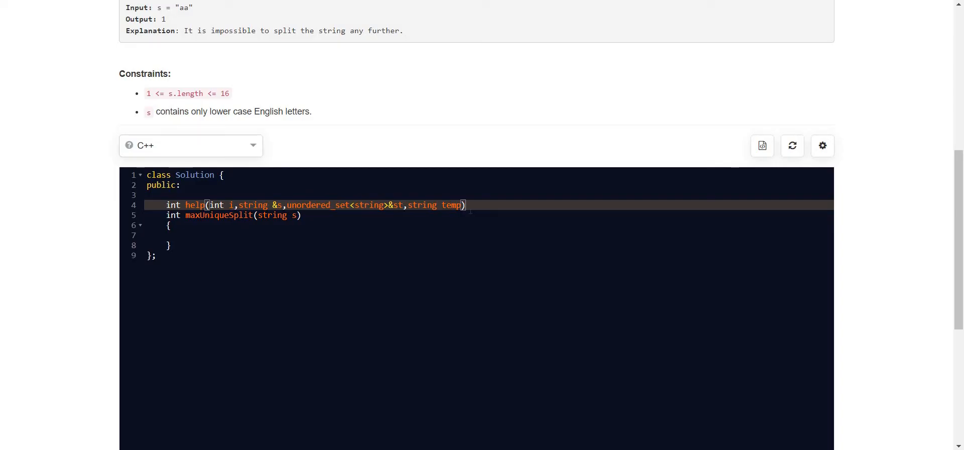
text({})
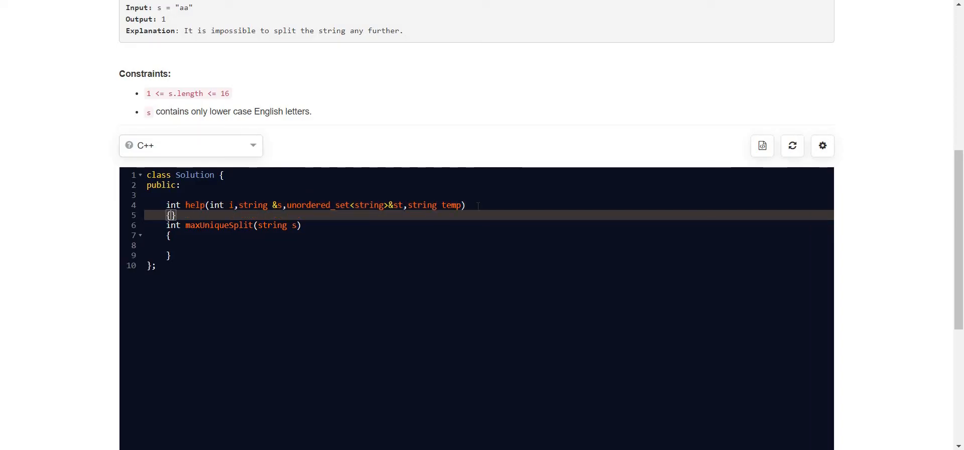
Write the base case: if(i==s.size()) return 0;
text(if()
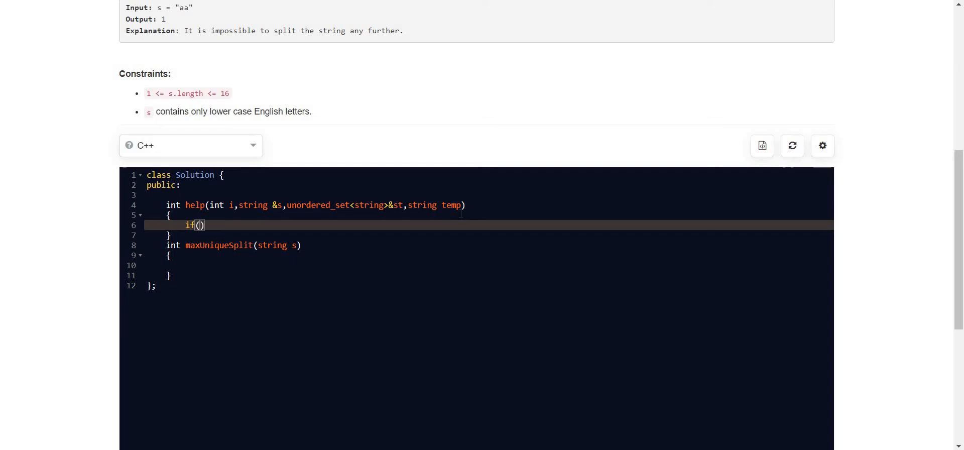
text(i==s)
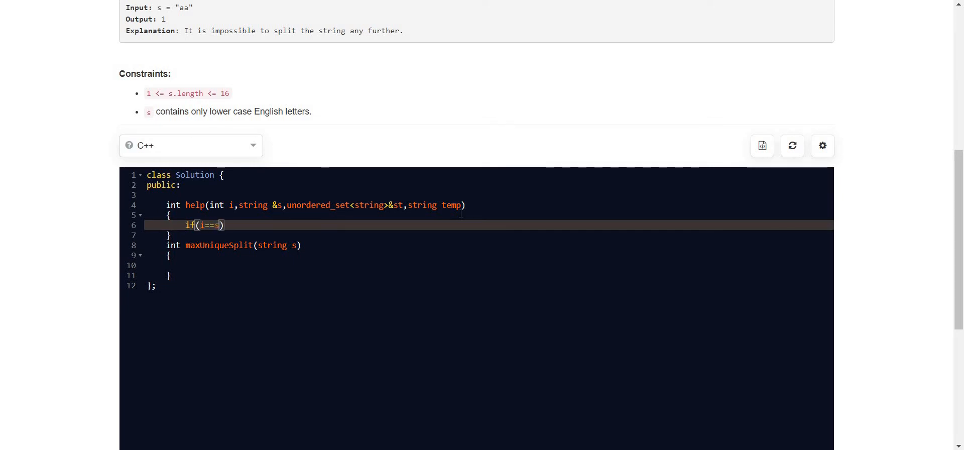
text(.size())r)
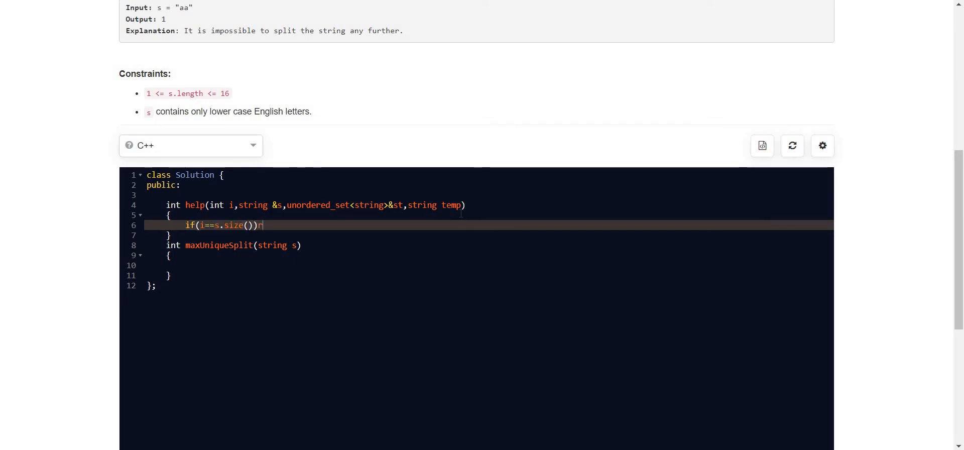
text(eturn 0;)
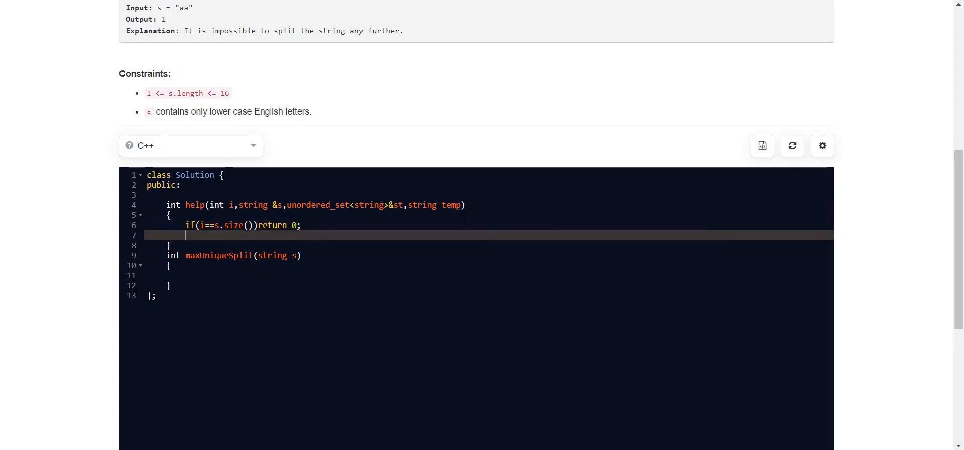
Add an else branch that appends s[i] to temp and start the next line
text(eelse)
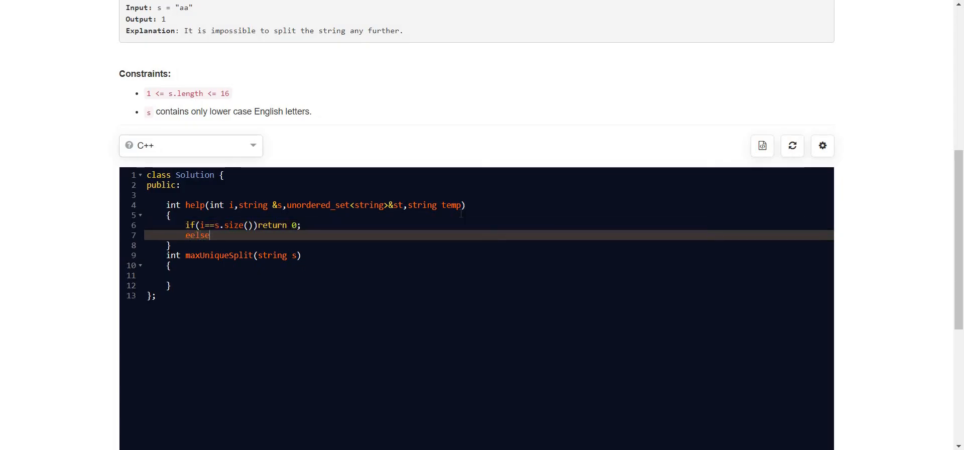
key(BackSpace)
text(temp)
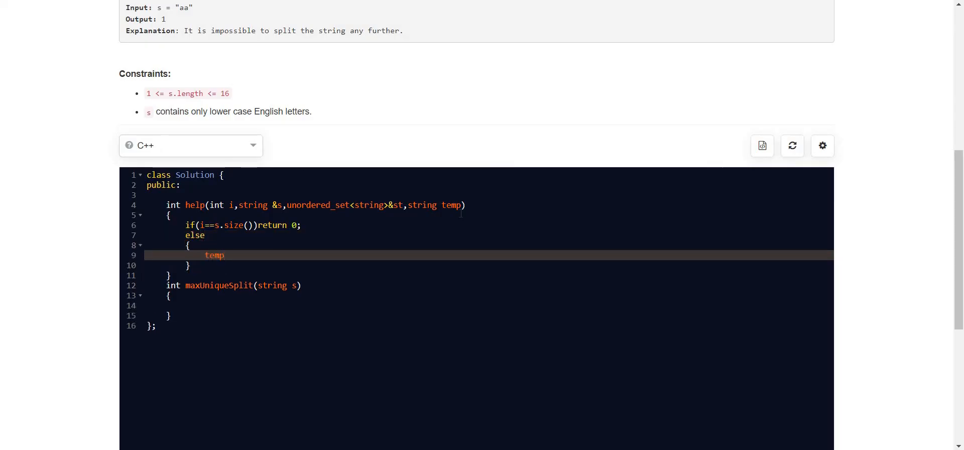
text(+=)
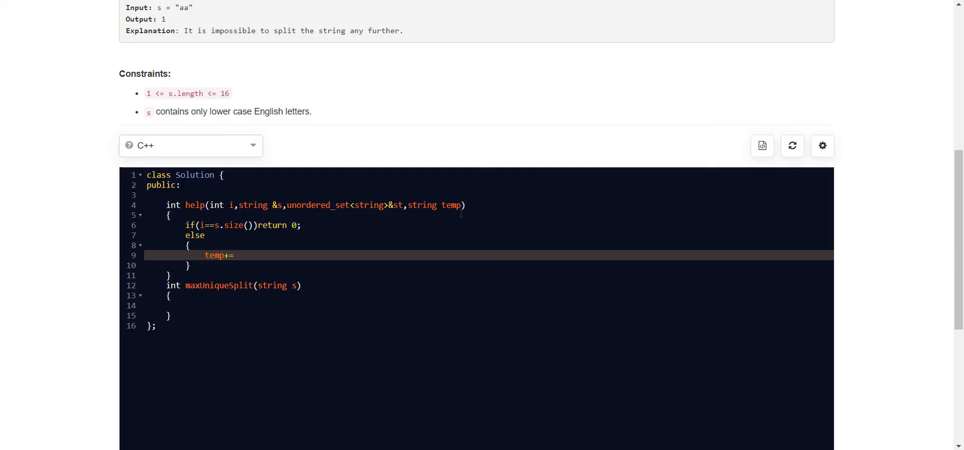
text(s)
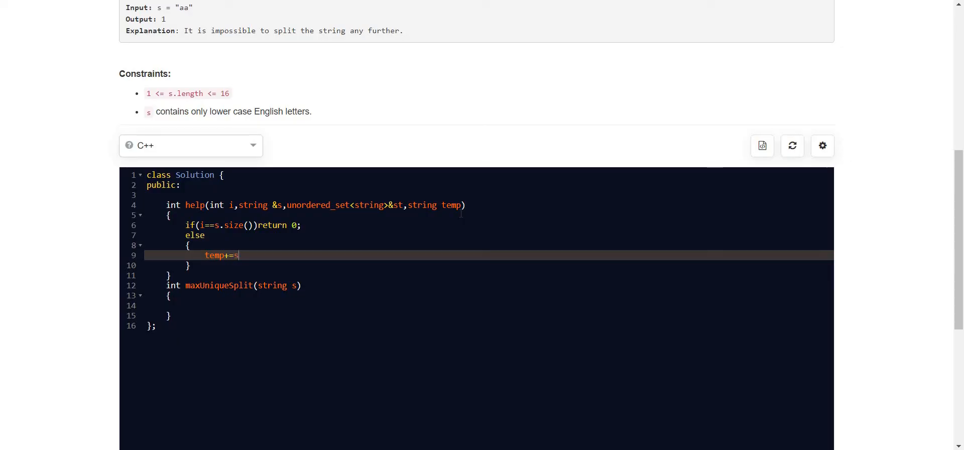
text([i];)
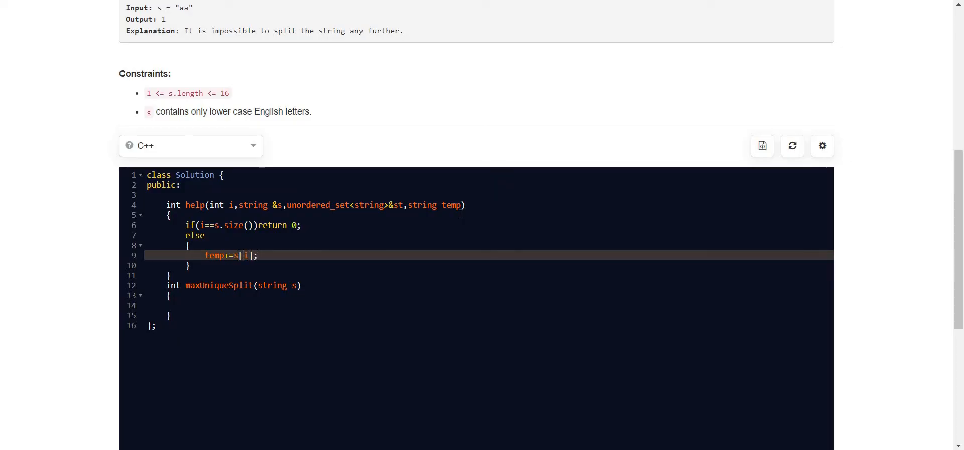
key(enter)
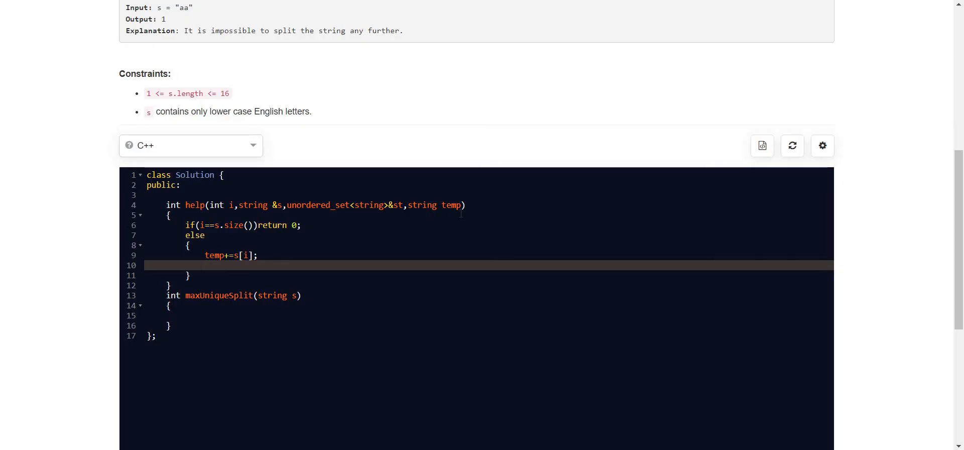
text(i)
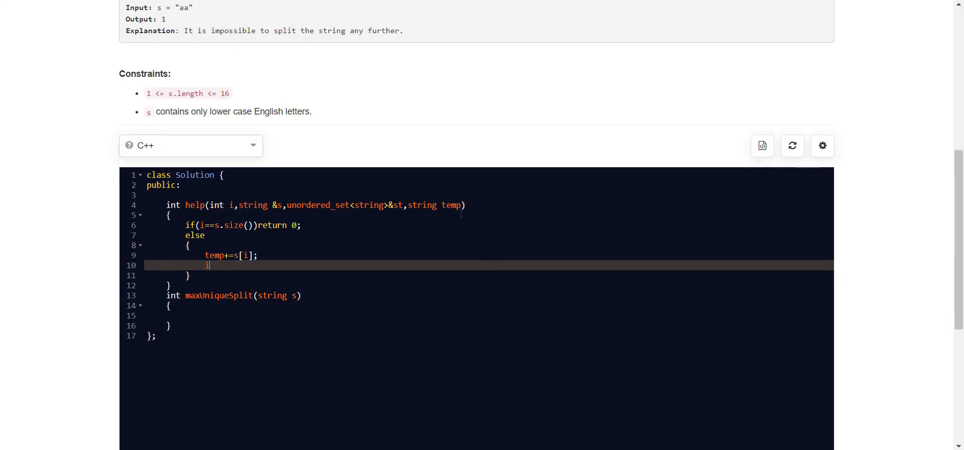
Declare int op1=INT_MIN/2, op2=INT_MIN/2 inside the else branch
text(if()
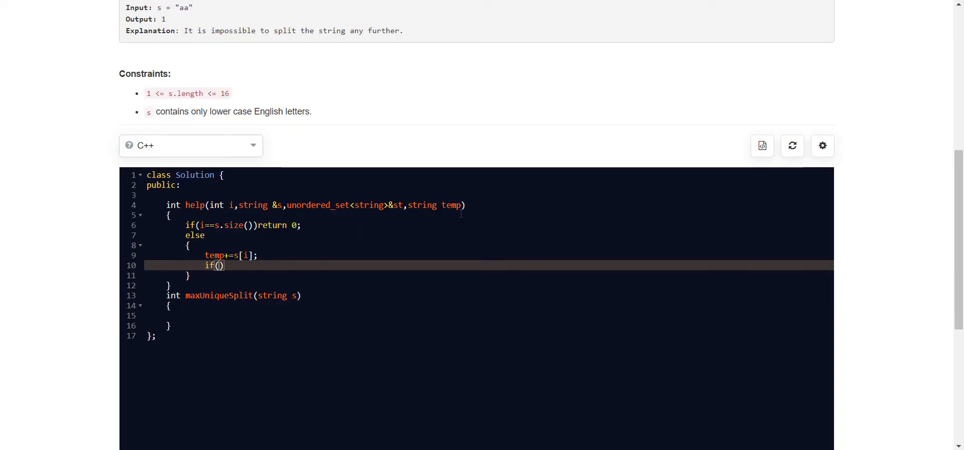
key(Backspace)
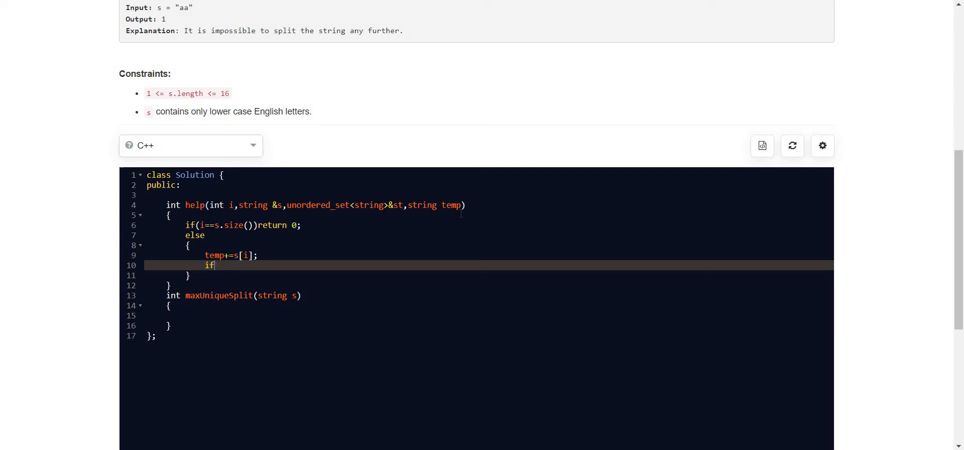
text(nt op)
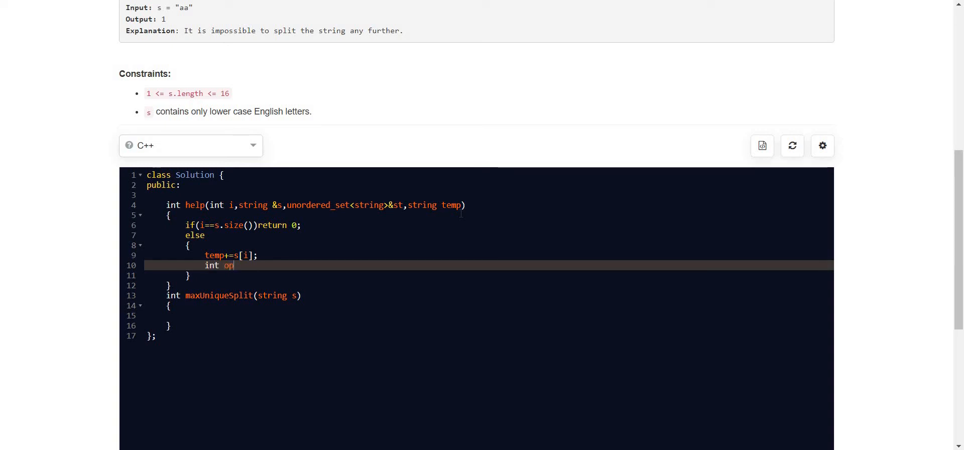
text(1=I)
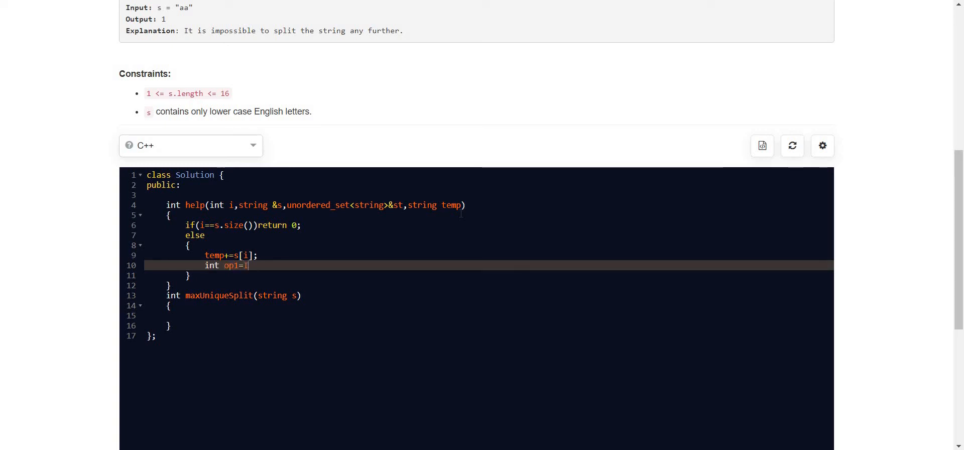
text(NT_MI)
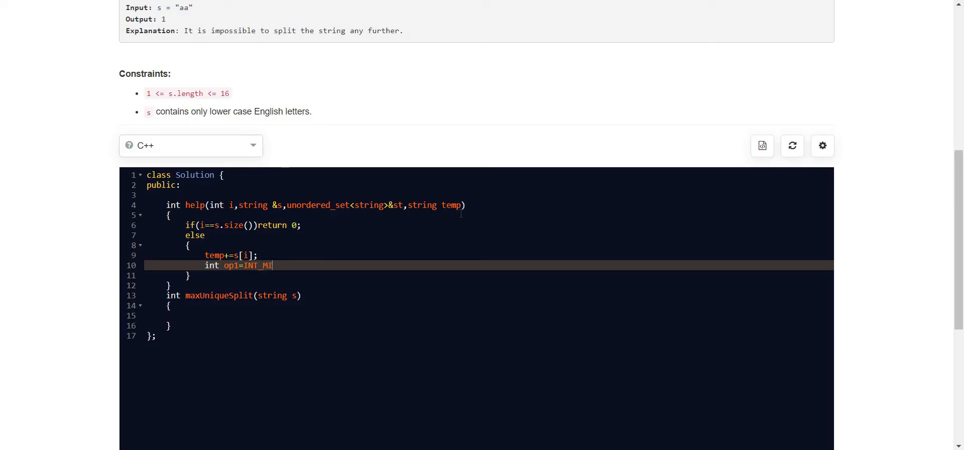
text(N/2)
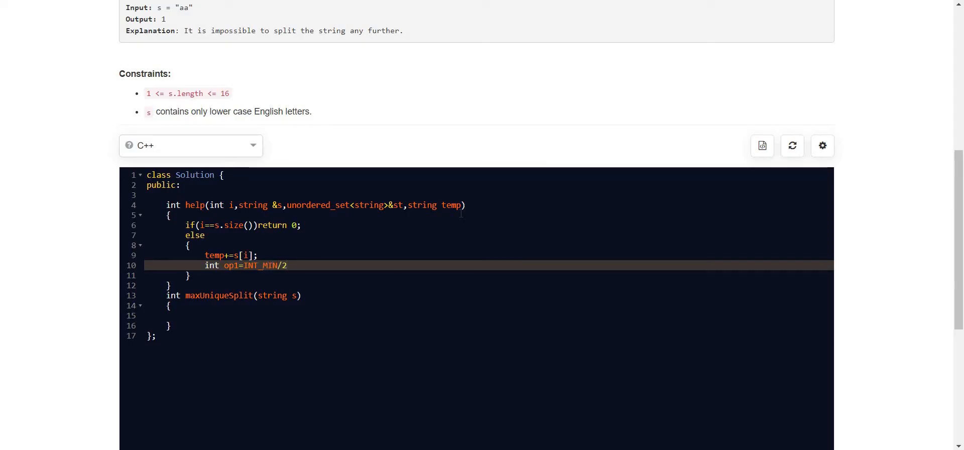
text(,op2)
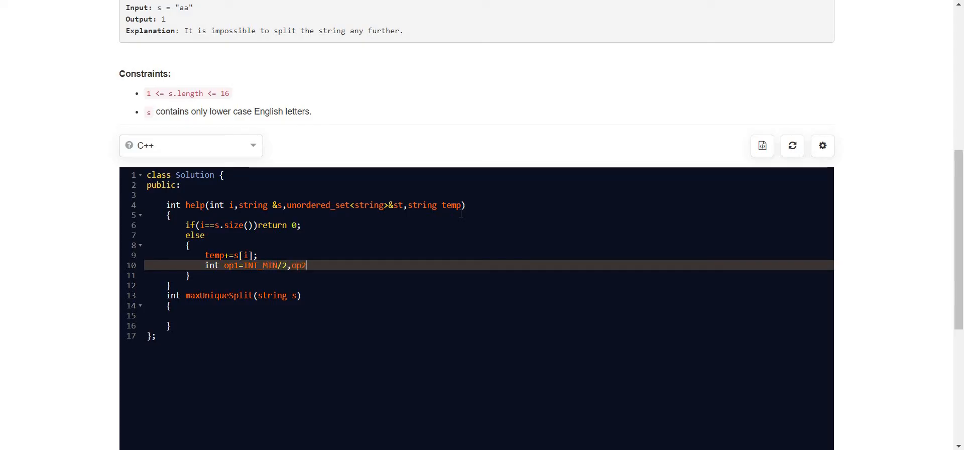
text(=INT)
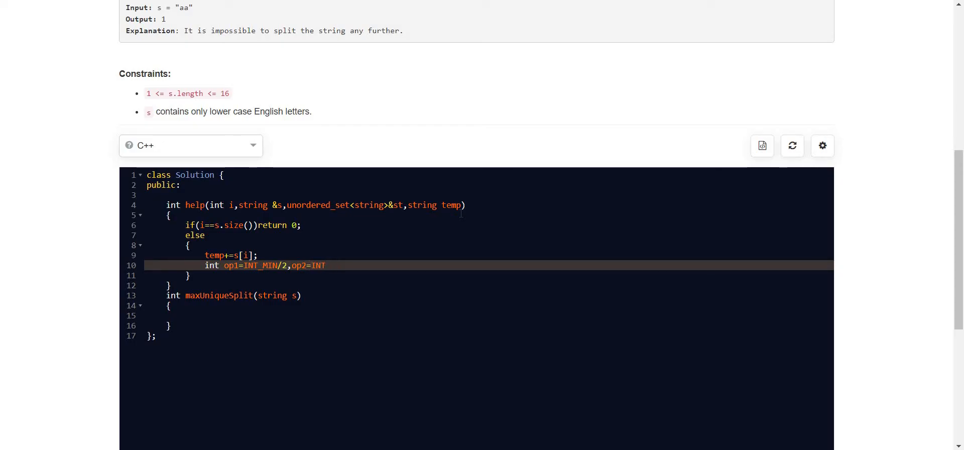
text(_MIN/2;)
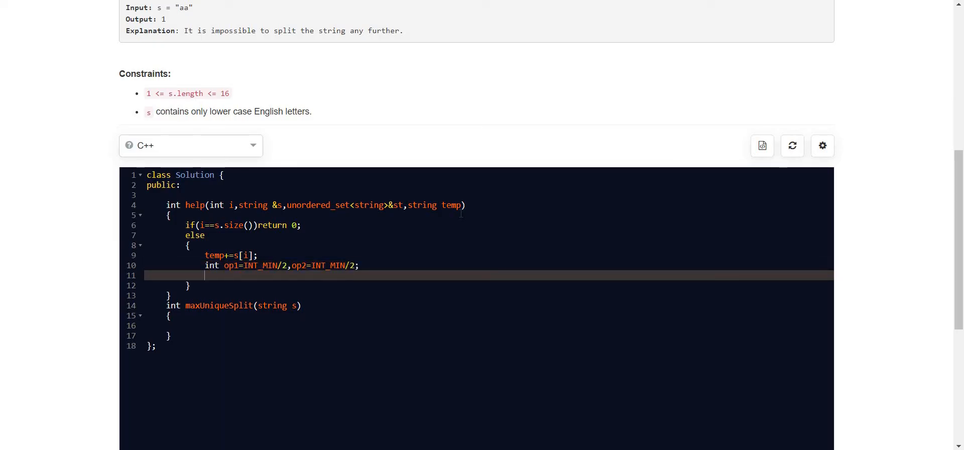
Write the condition if(st.find(temp)==st.end()) to check temp is unused
text(if()
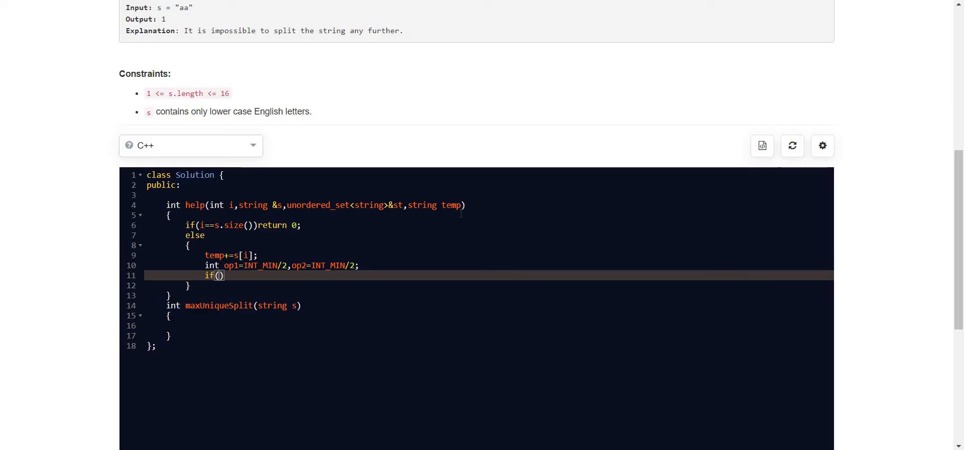
text(st)
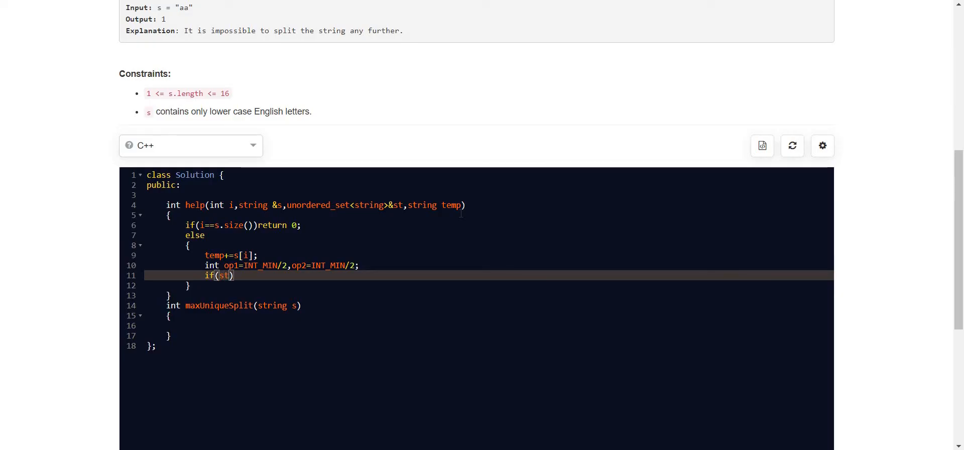
text(.find())
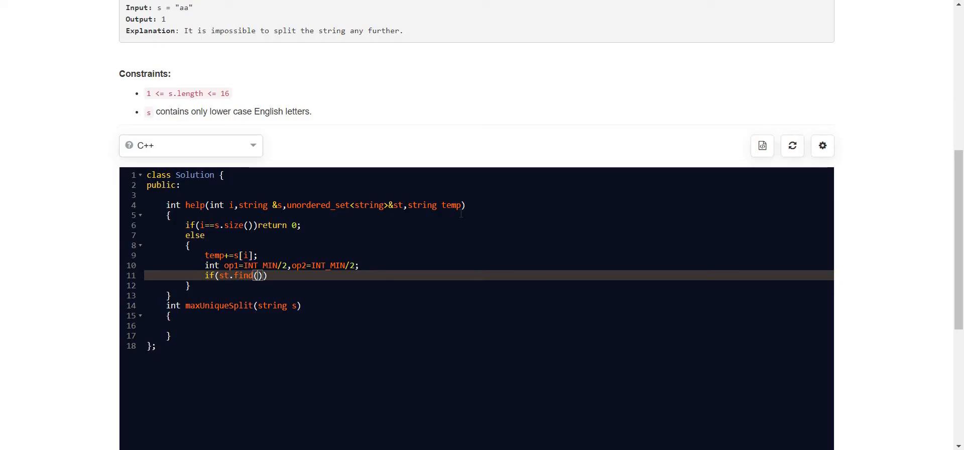
text(temp)
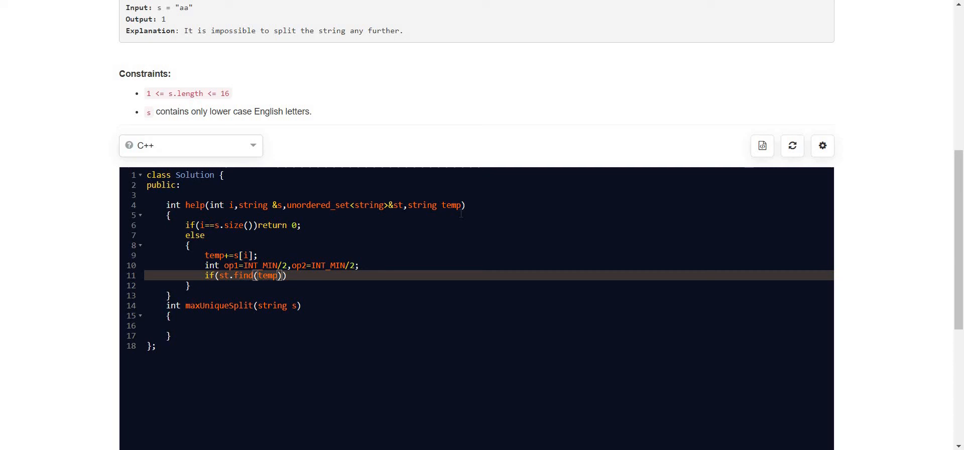
text(==s)
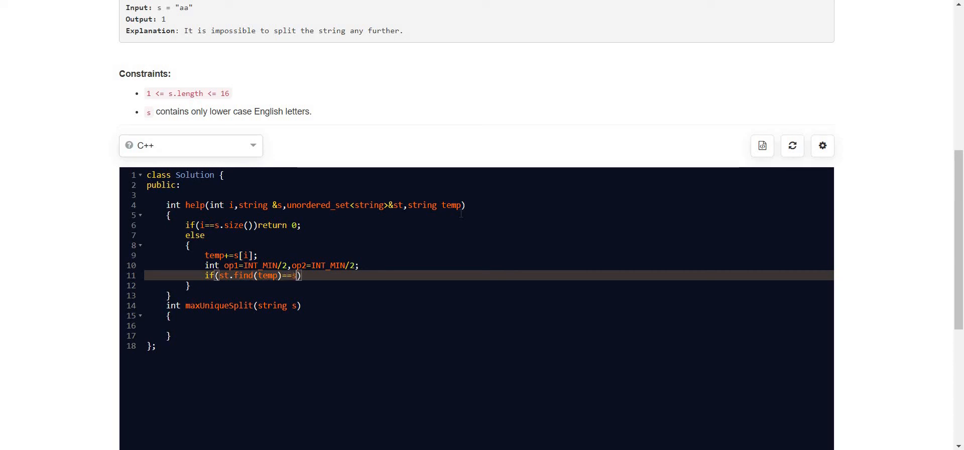
text(st.end())
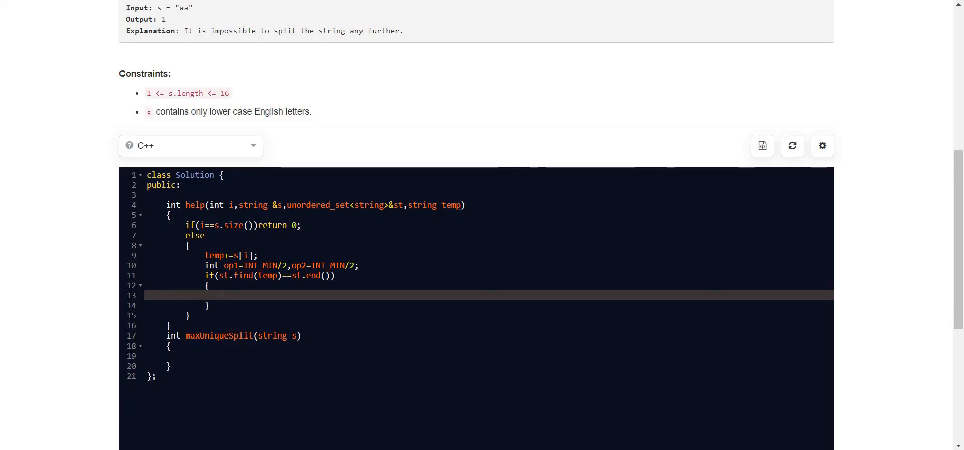
Inside the if, insert temp into the set with st.insert(temp); and begin op1=
text(op1=)
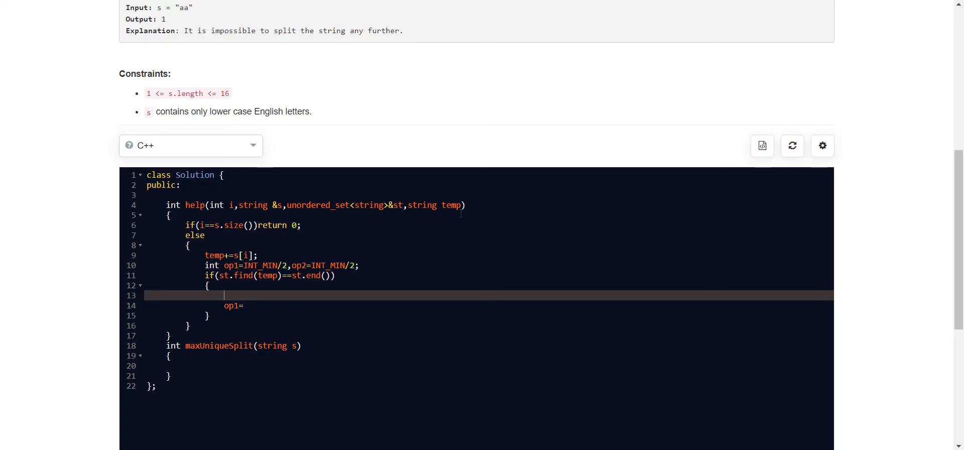
text(s)
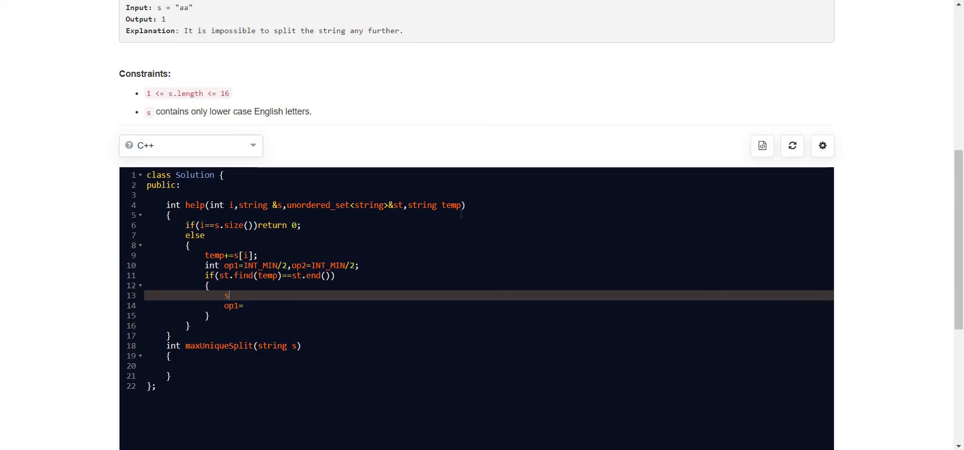
text(t.in)
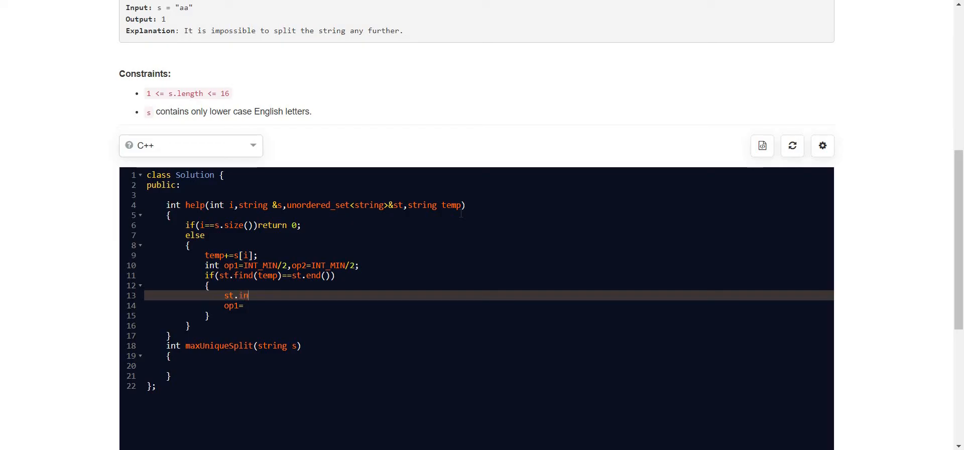
text(sert)
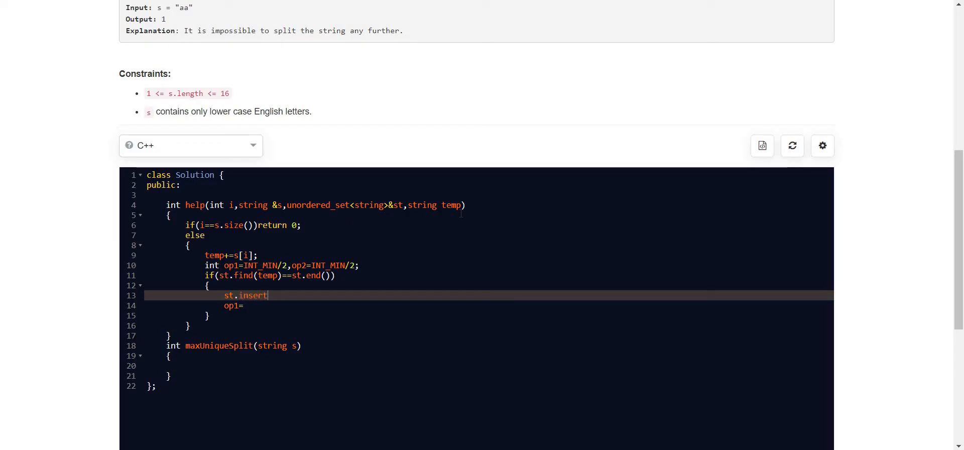
text((temp))
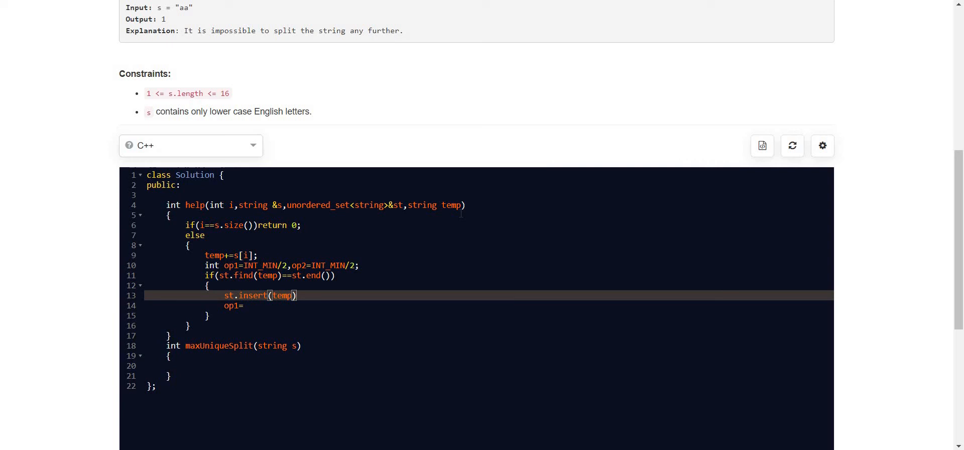
text(;)
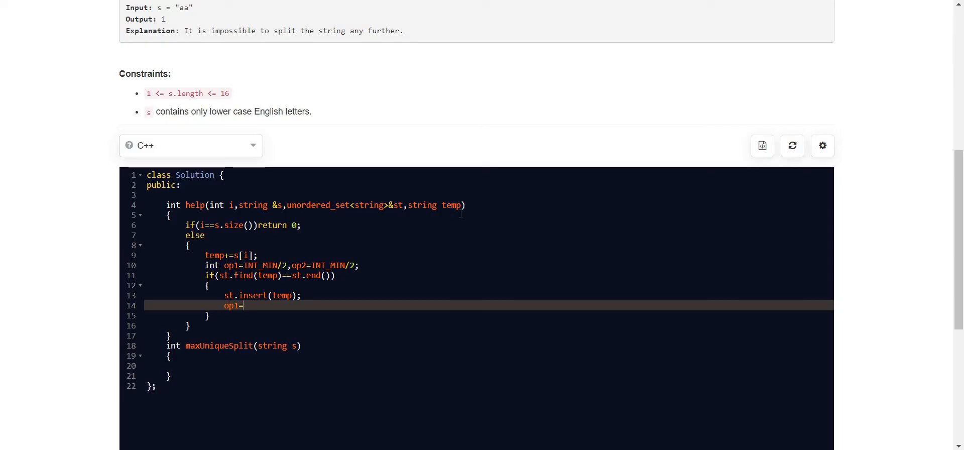
Set op1=1+help(i+1,s,st,"") to recurse with a fresh empty substring
text(he)
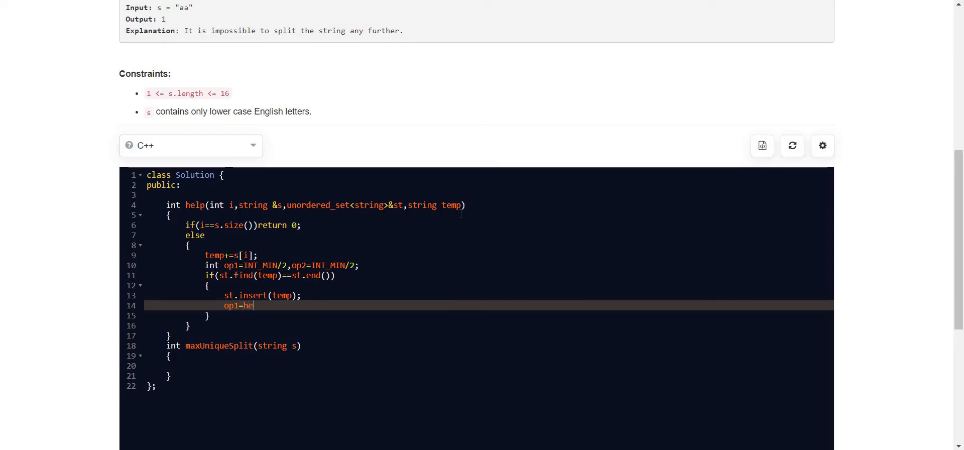
text(1+)
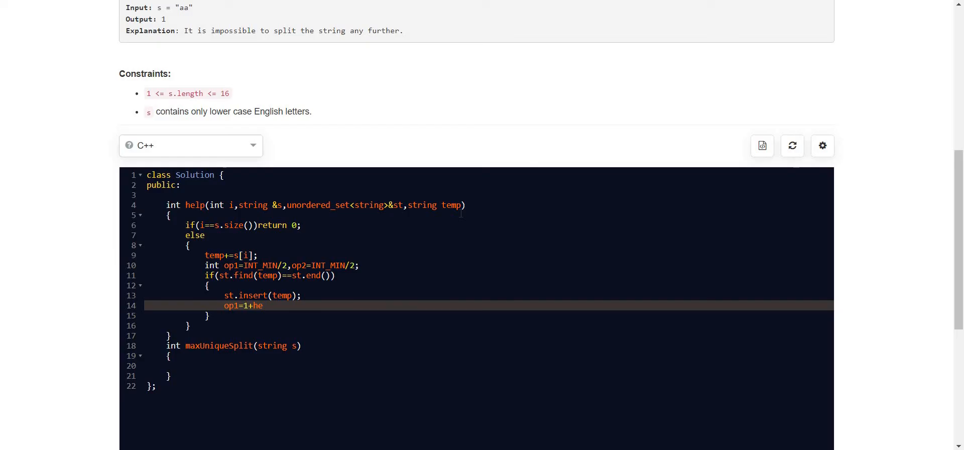
text(lp(i))
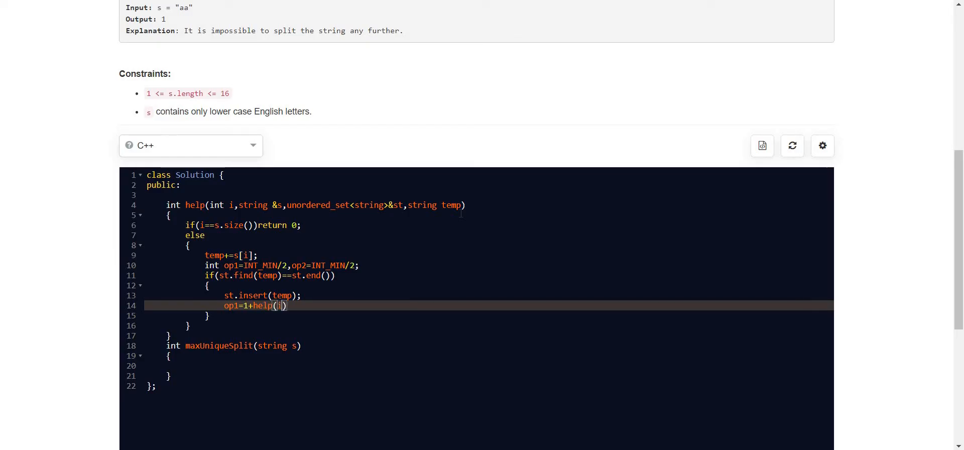
text(+1,)
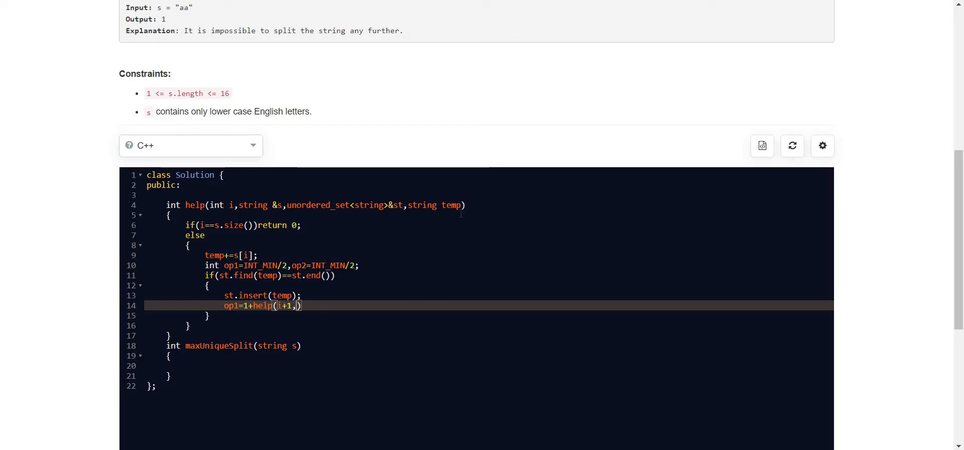
text(s,s)
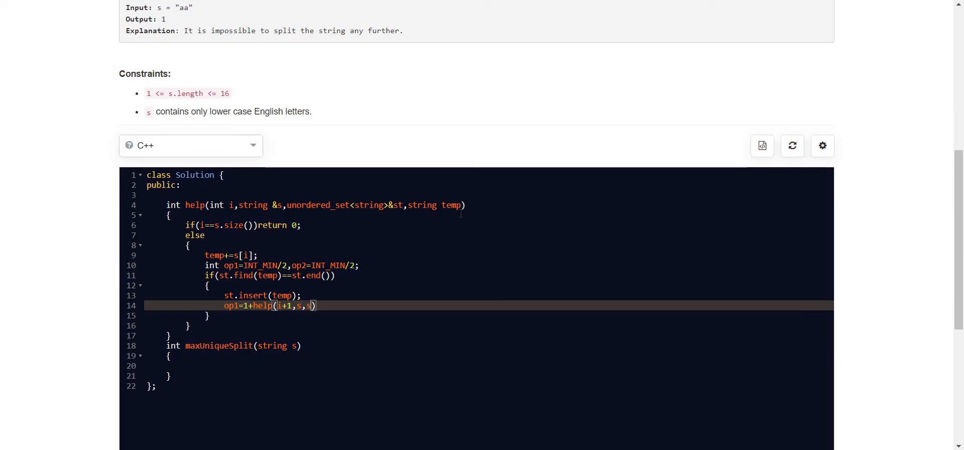
text(t,te)
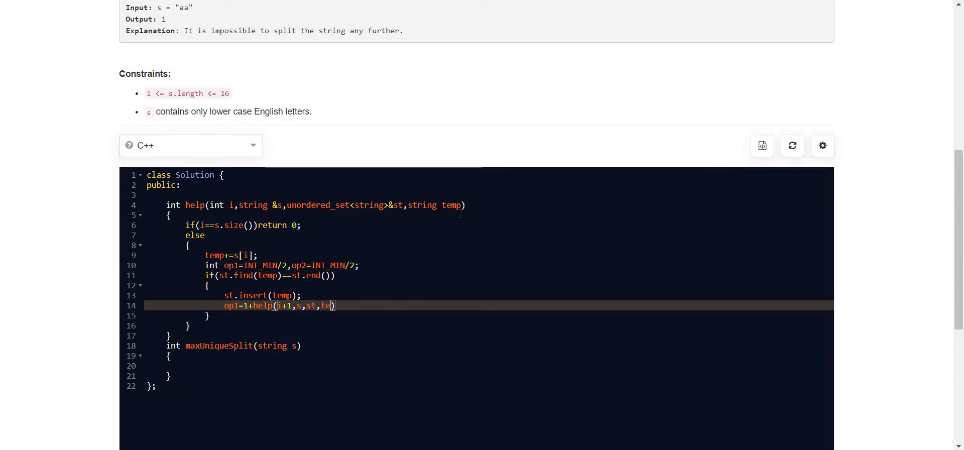
text("")
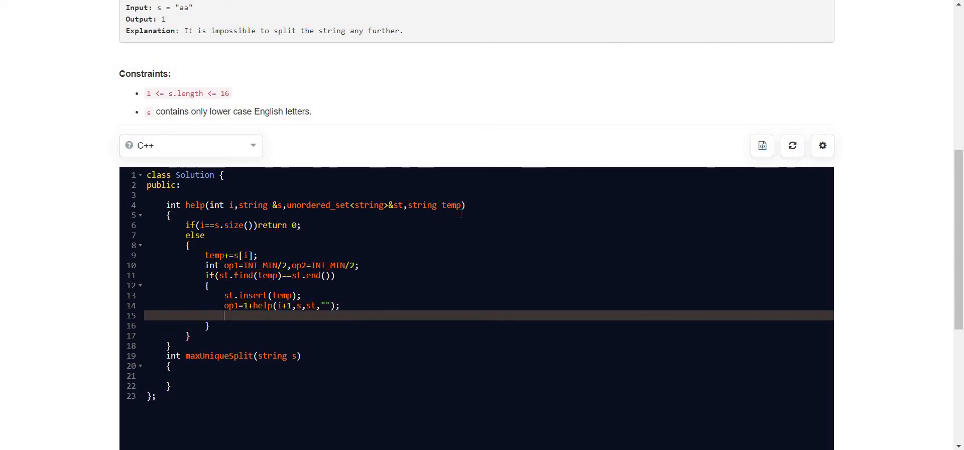
Erase temp from the set with st.erase(temp); and start the op2 line
text(st.erase(t)
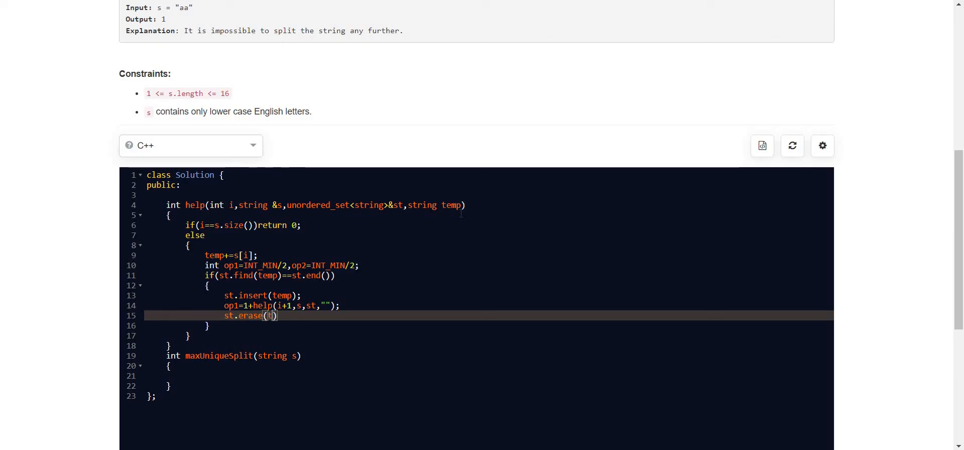
text(emp);)
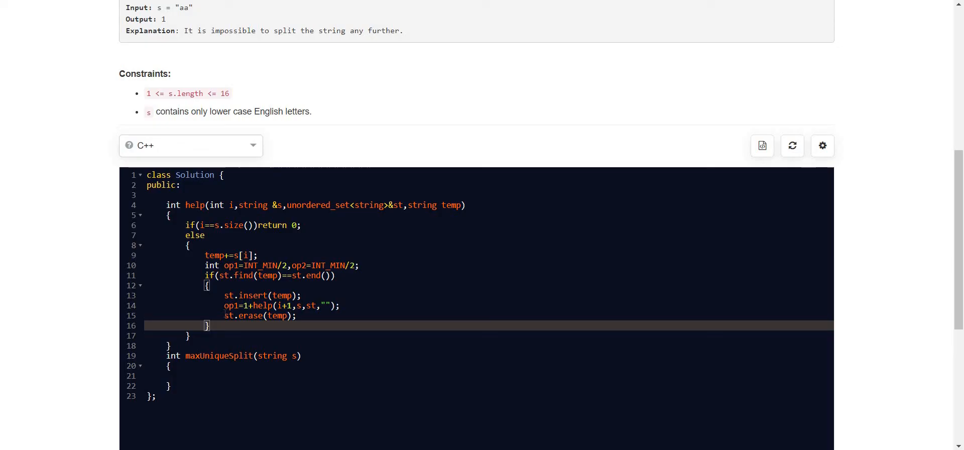
text(op2)
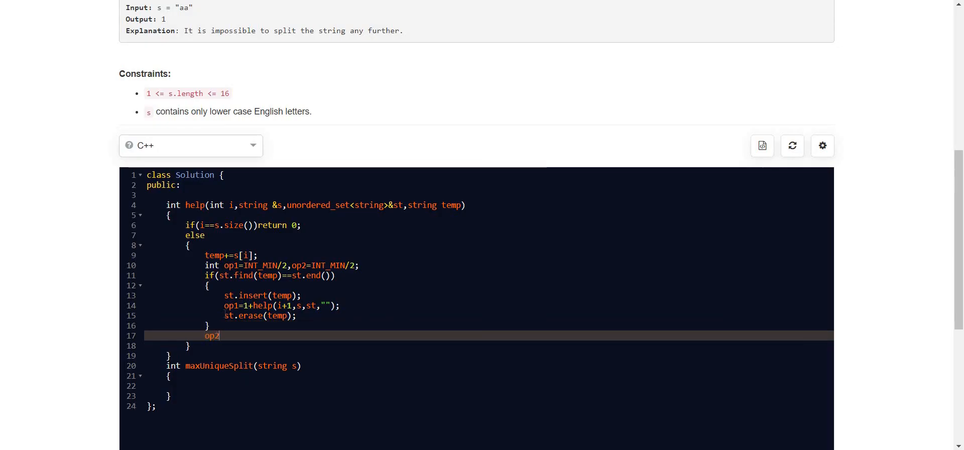
Set op2=help(i+1,s,st,temp); and return max(op1,op2)
text(=help())
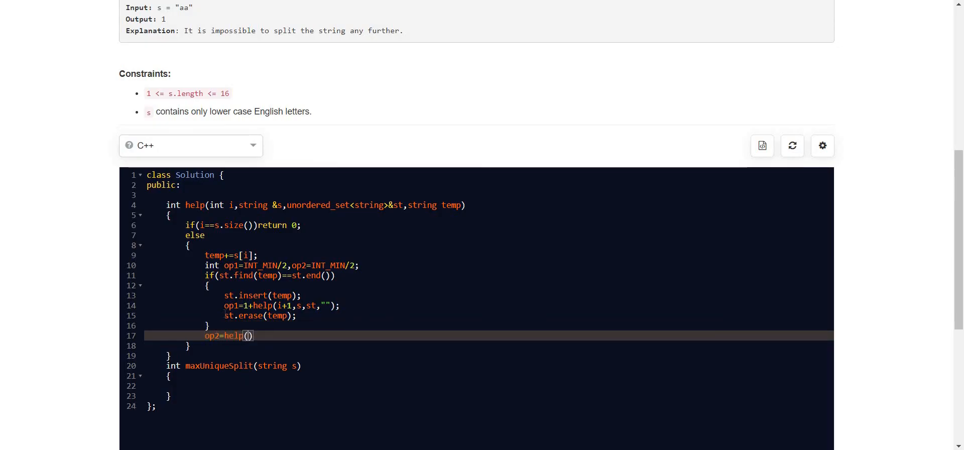
text(i+)
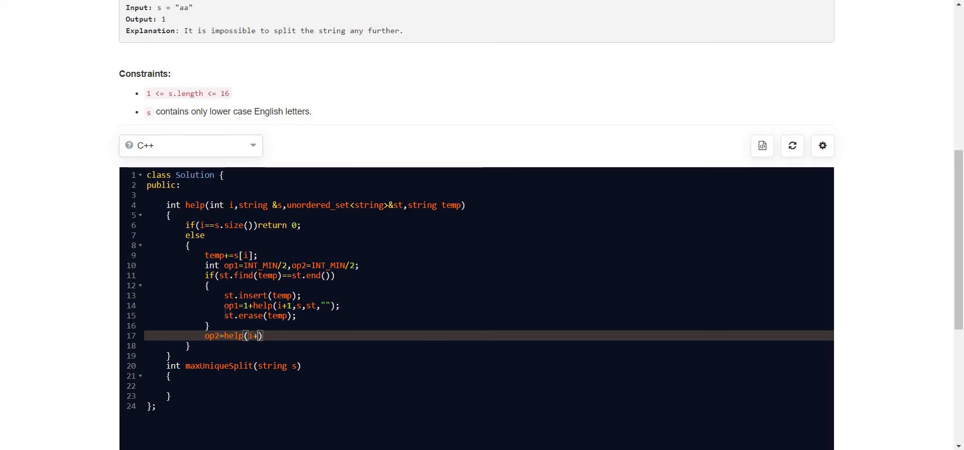
text(1,s)
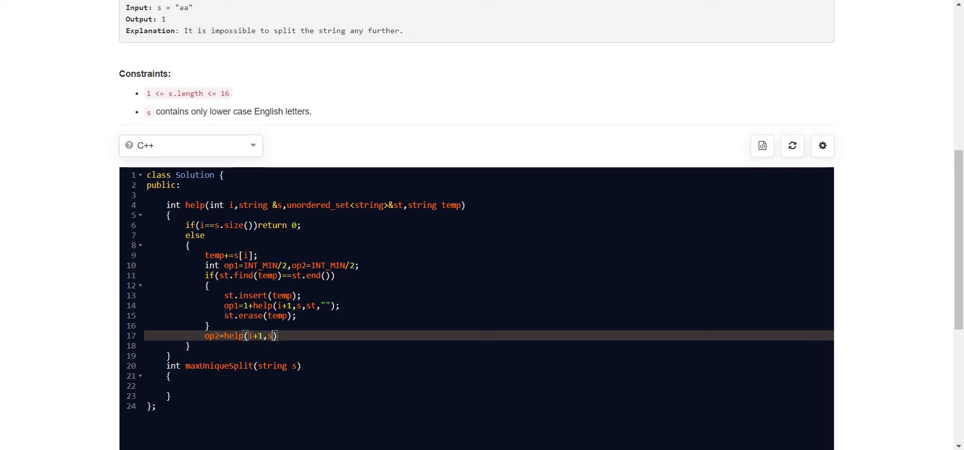
text(,)
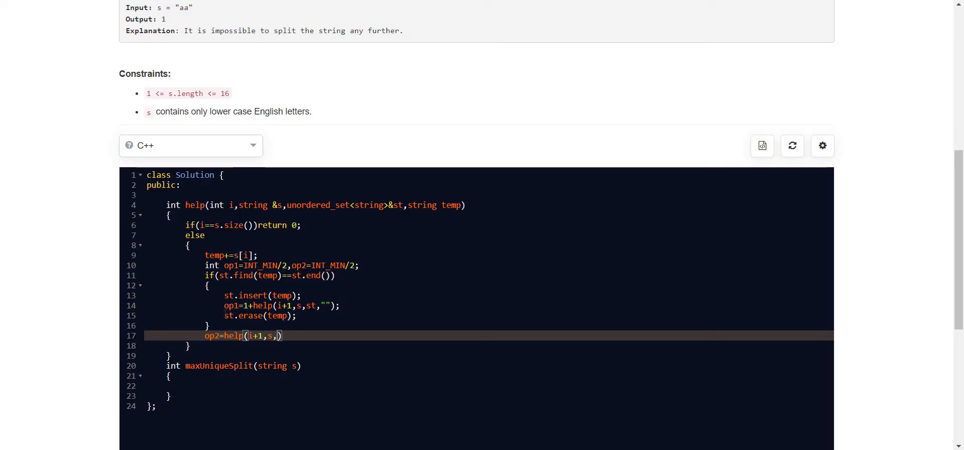
text(st)
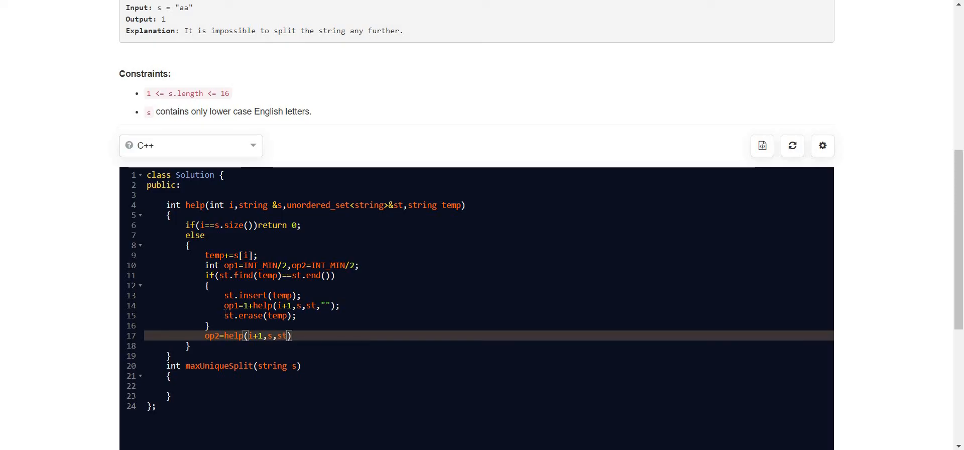
text(temp)
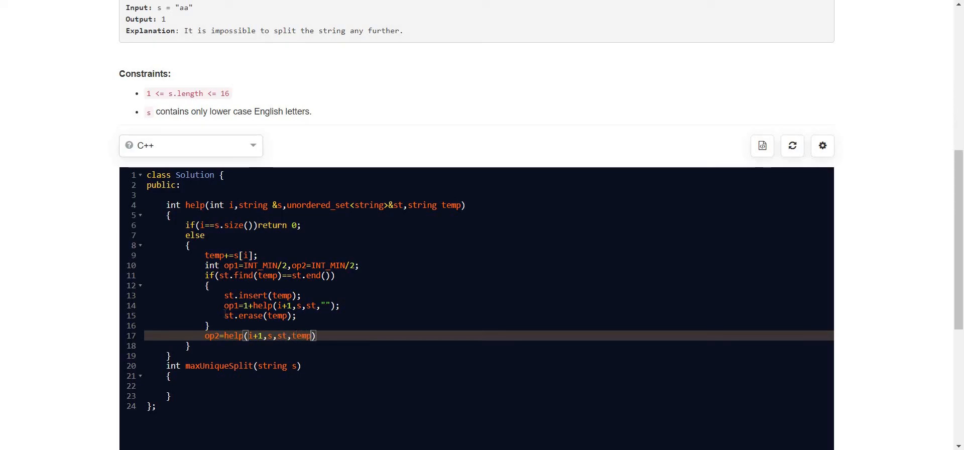
text(;)
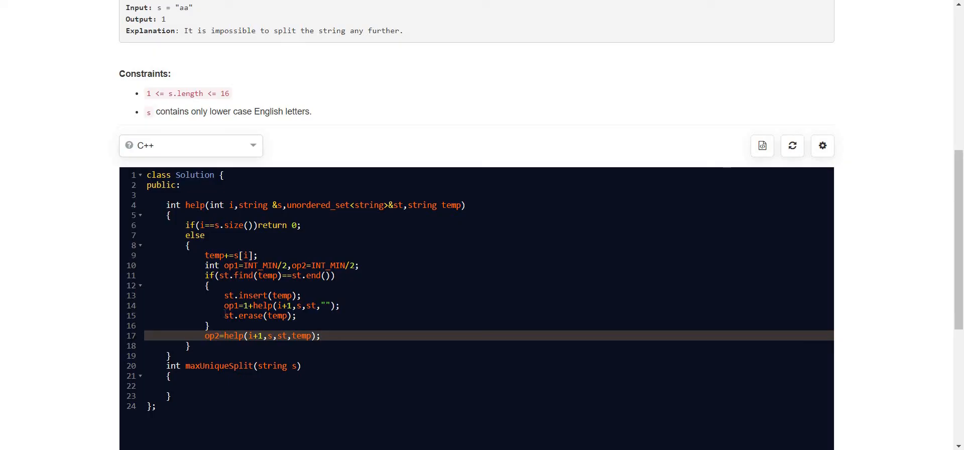
text(return max()
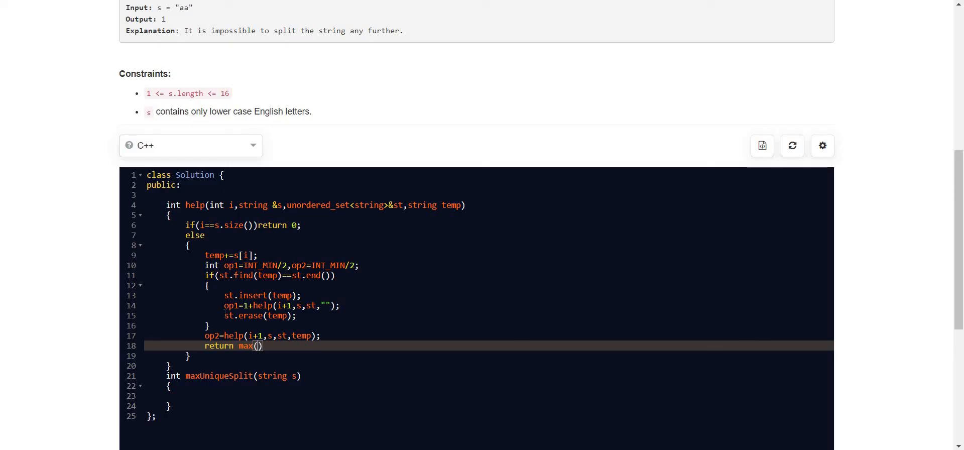
text(op1,op2)
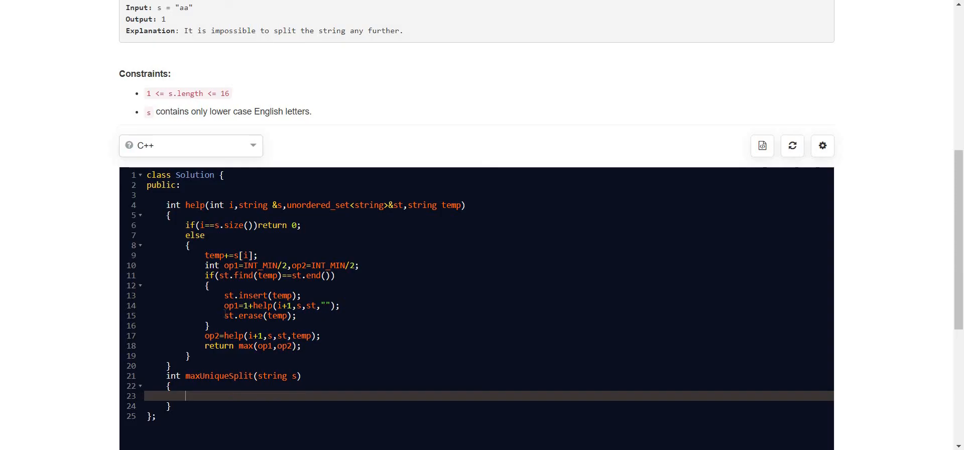
Write unordered_set<string> st; and return help(0,s,st,"") inside maxUniqueSplit
text(unorder)
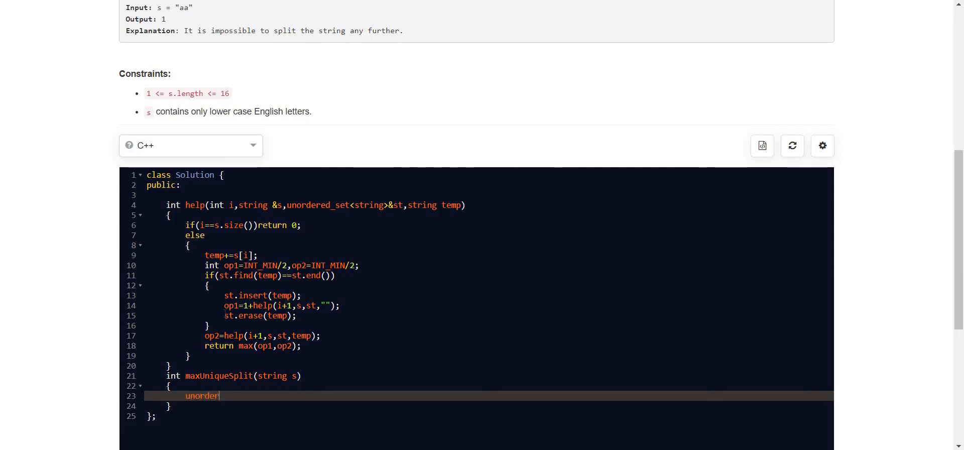
text(ed)
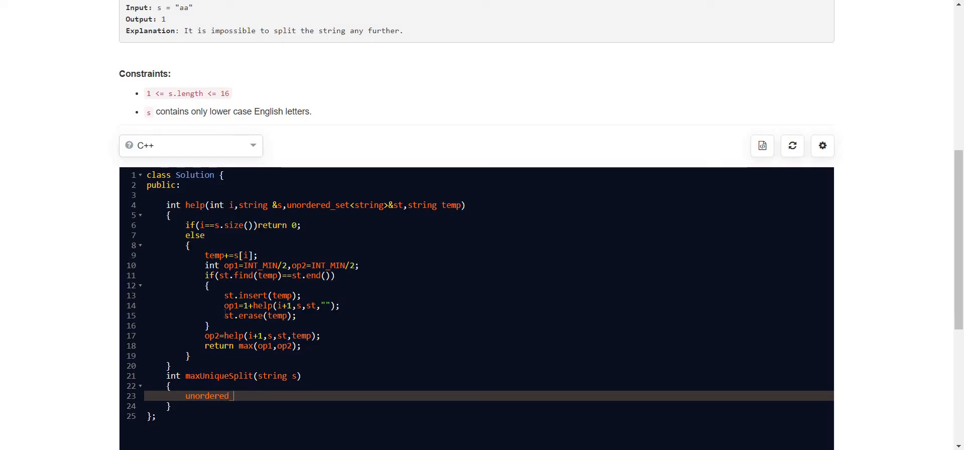
text(_set<stri)
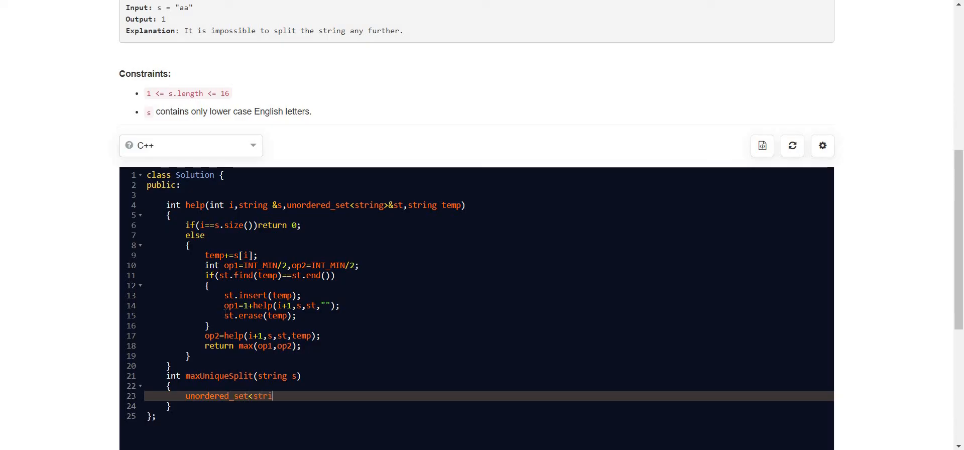
text(ng> st;)
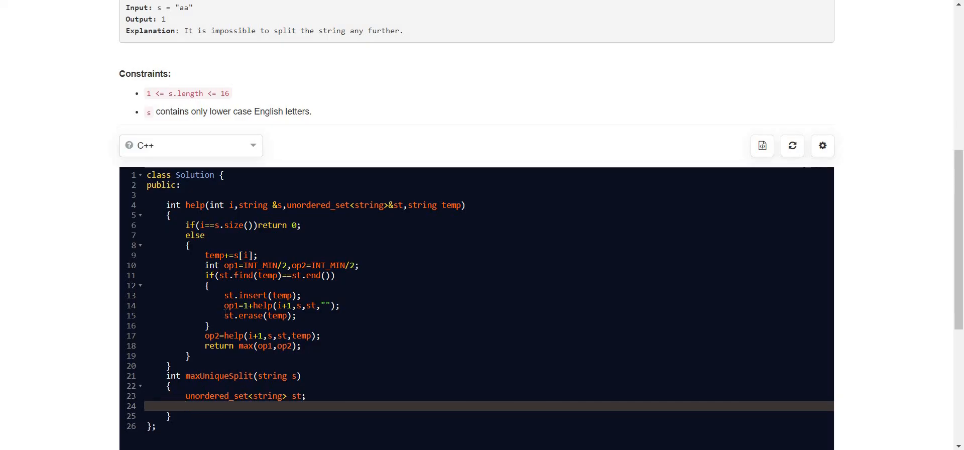
text(return help()
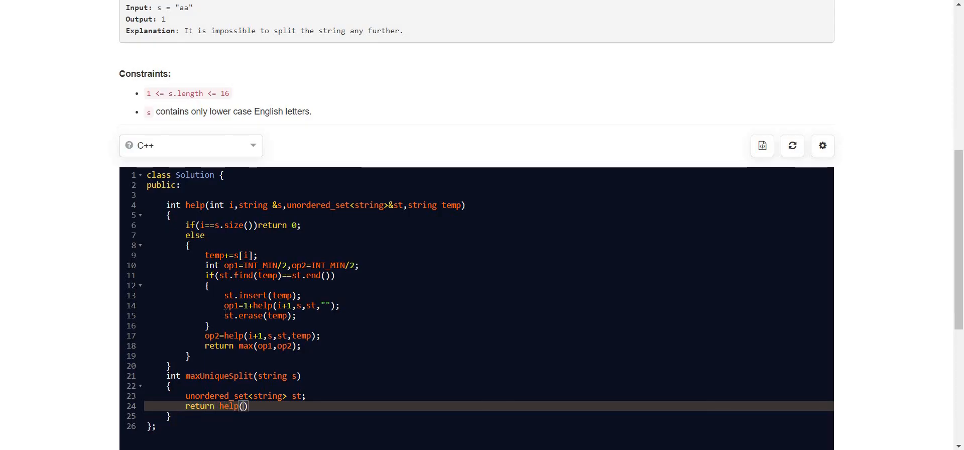
text(0,s,st,")
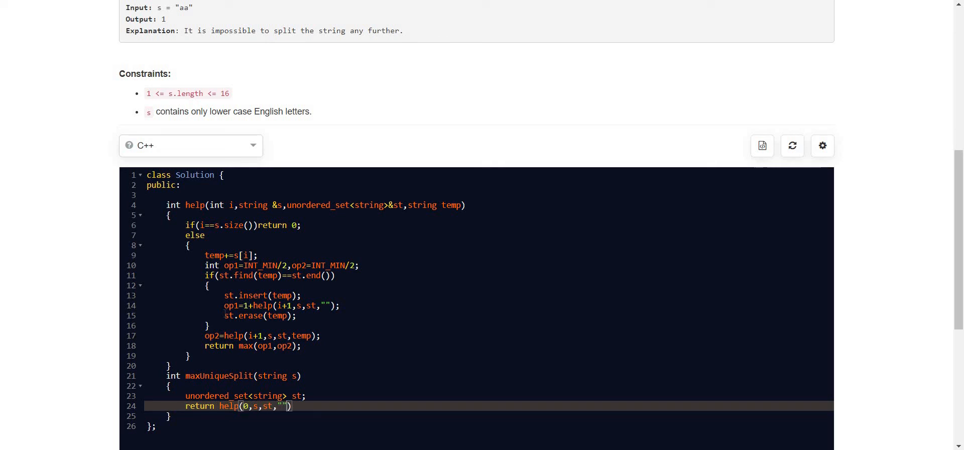
text(;)
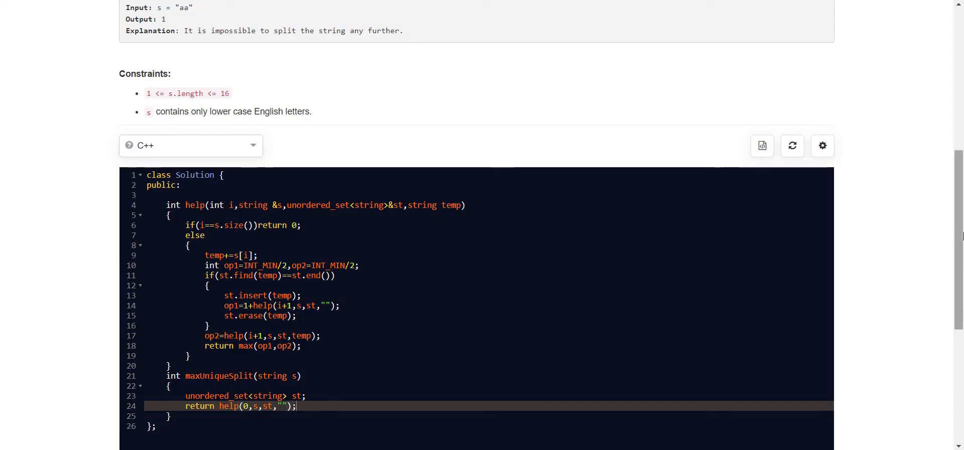
Run the code against the custom testcases, then submit the solution for judging
scroll(down, 3)
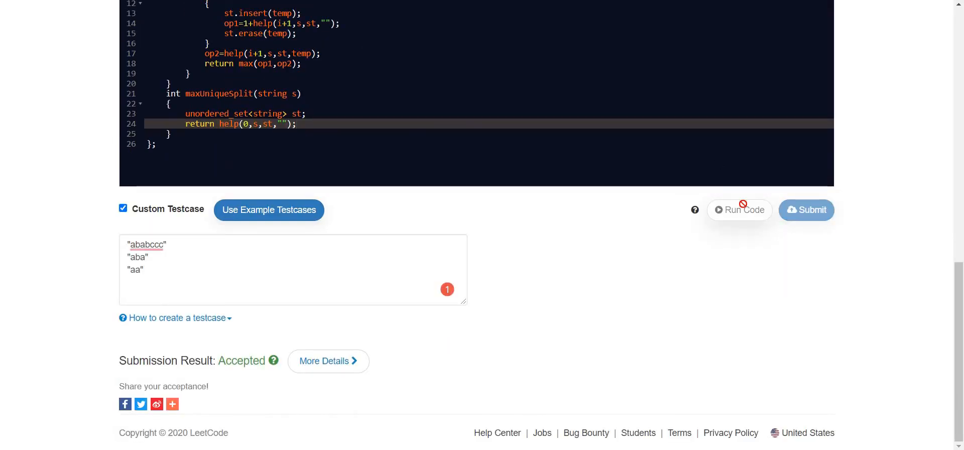
click(739, 210)
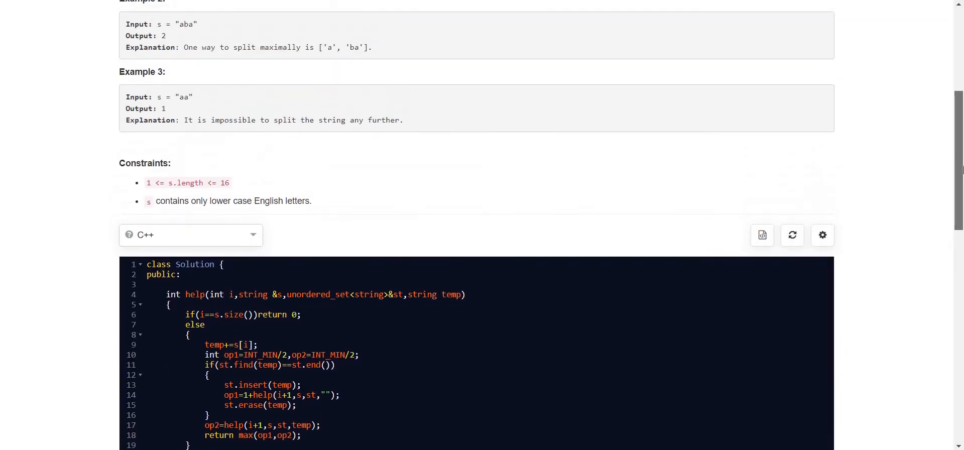
scroll(down, 3)
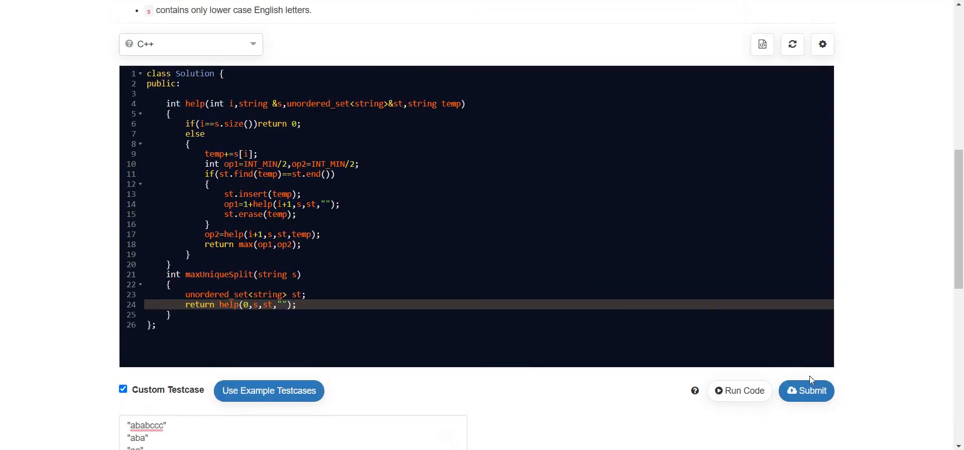
click(806, 390)
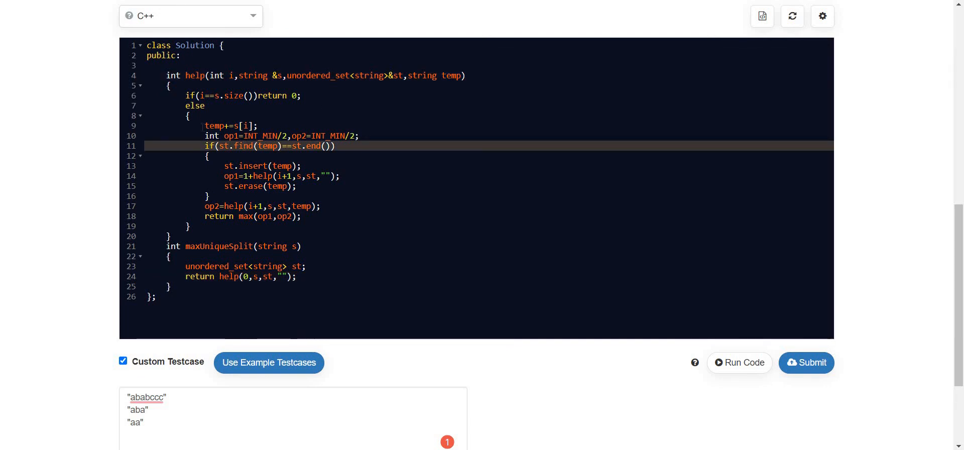
drag(205, 146, 211, 196)
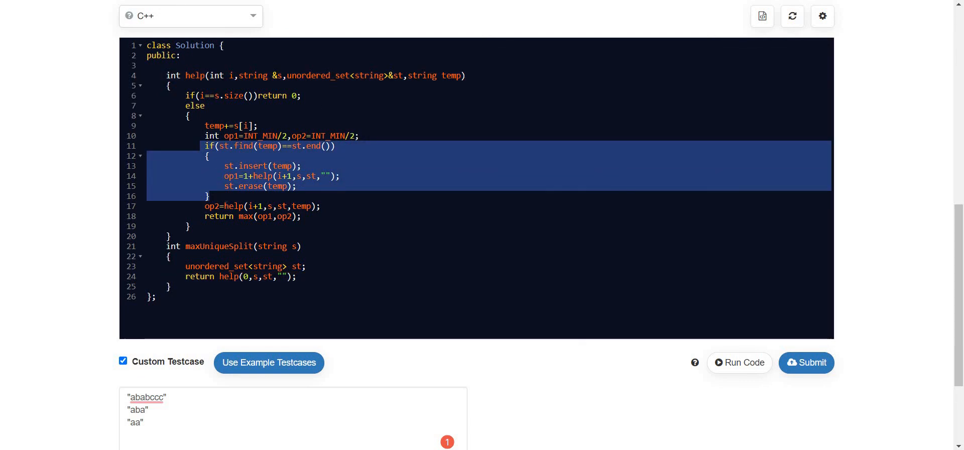